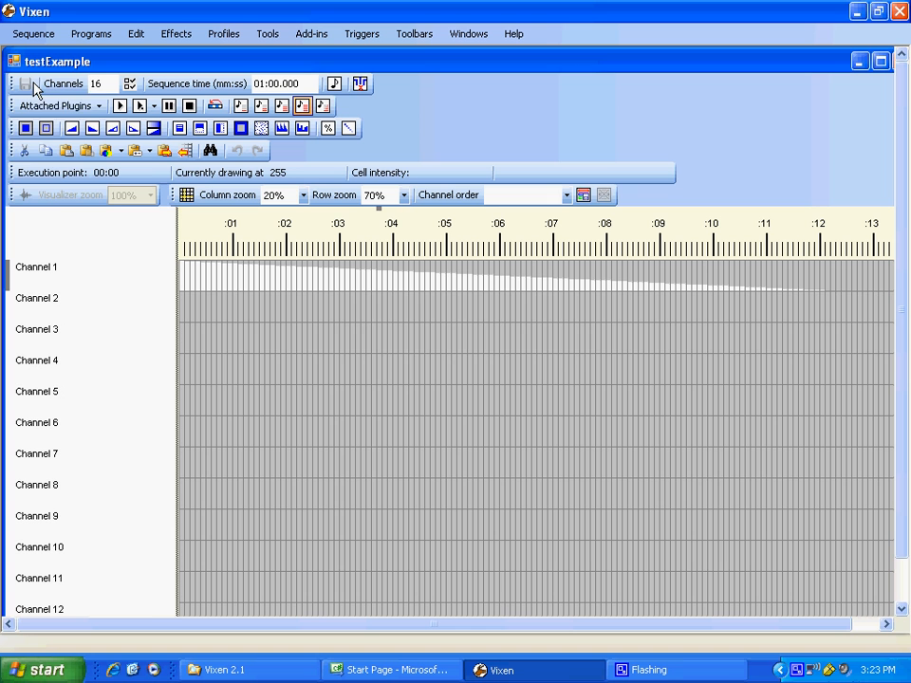
# - Map the Example output plugin to Channel 1 for the sequence
pyautogui.click(57, 106)
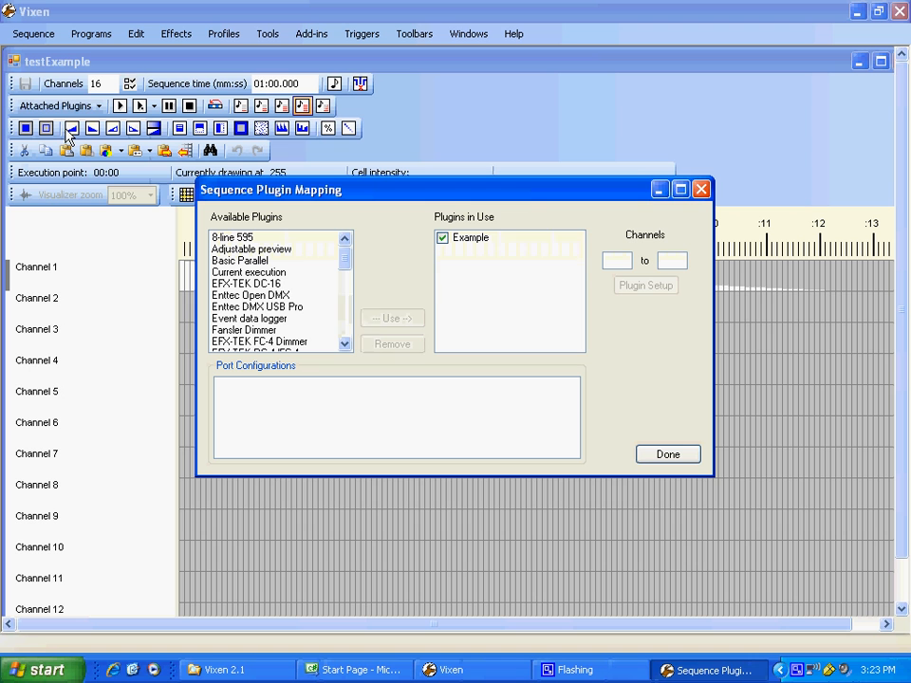
pyautogui.click(472, 237)
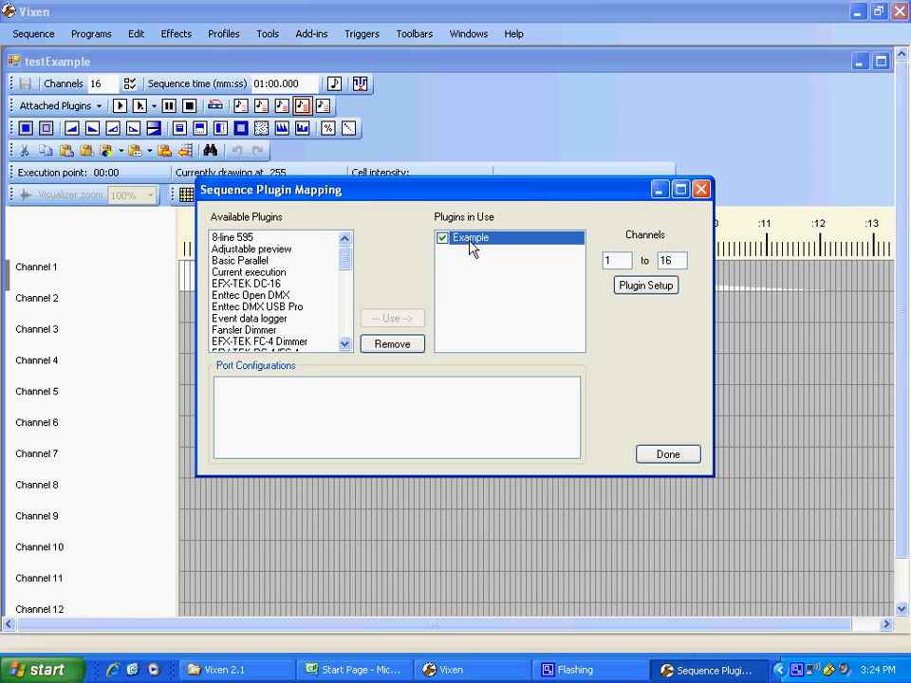
pyautogui.click(645, 285)
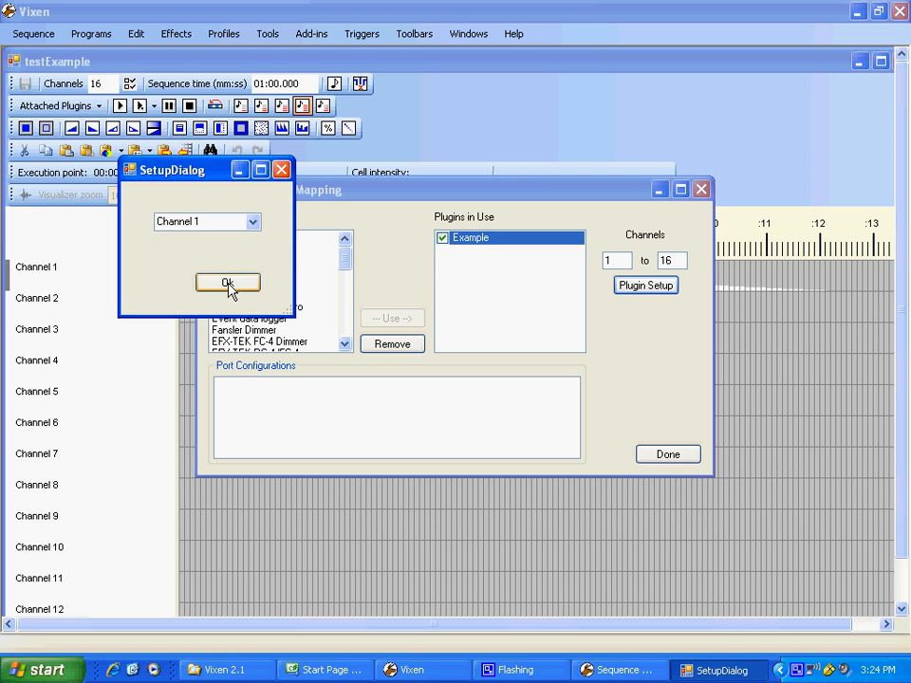
pyautogui.click(228, 285)
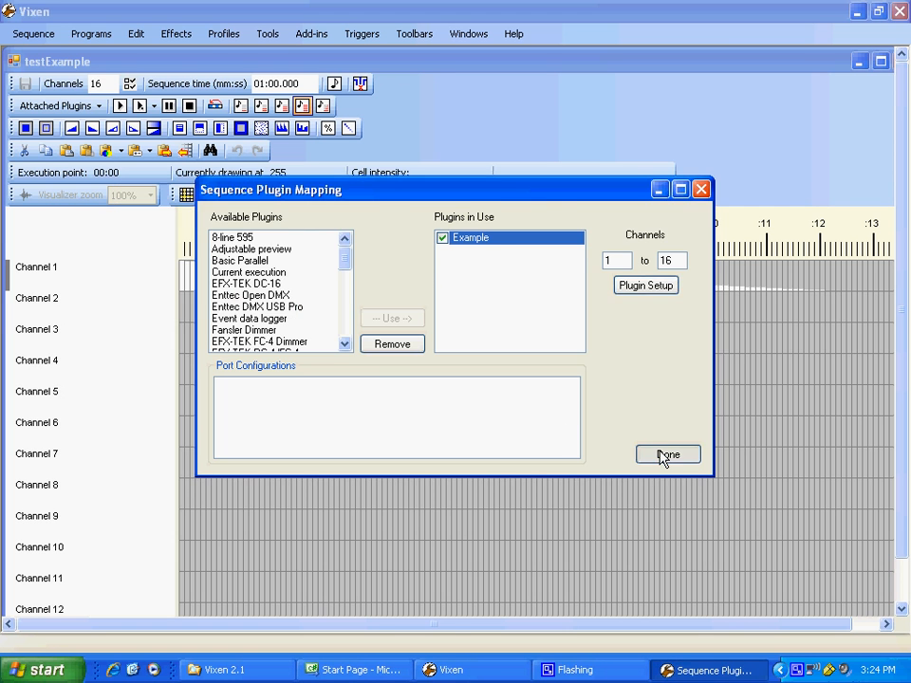
# - Finish the plugin mapping and close the testExample sequence without saving
pyautogui.click(667, 455)
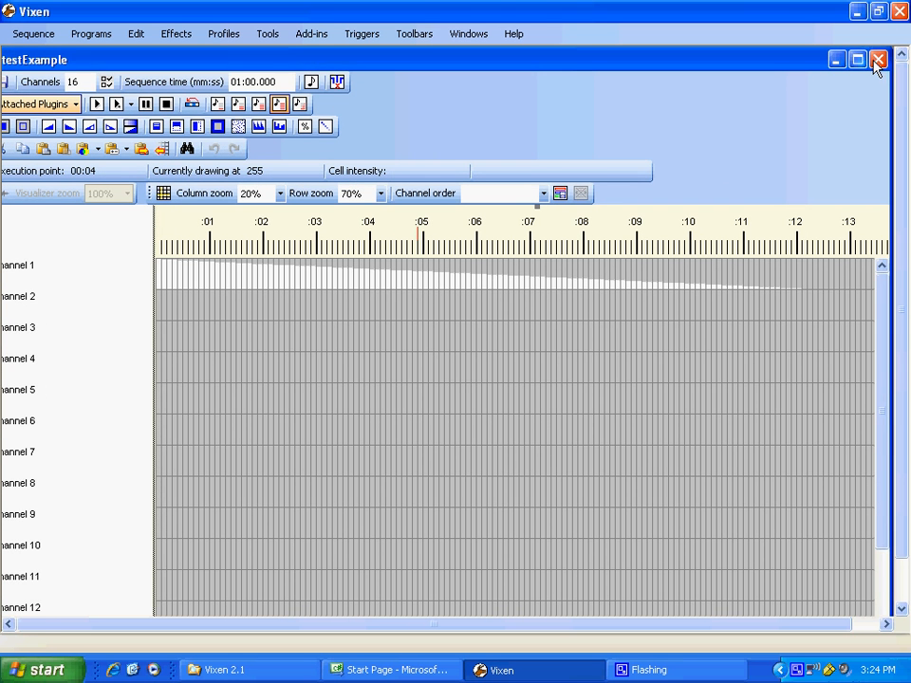
pyautogui.click(877, 59)
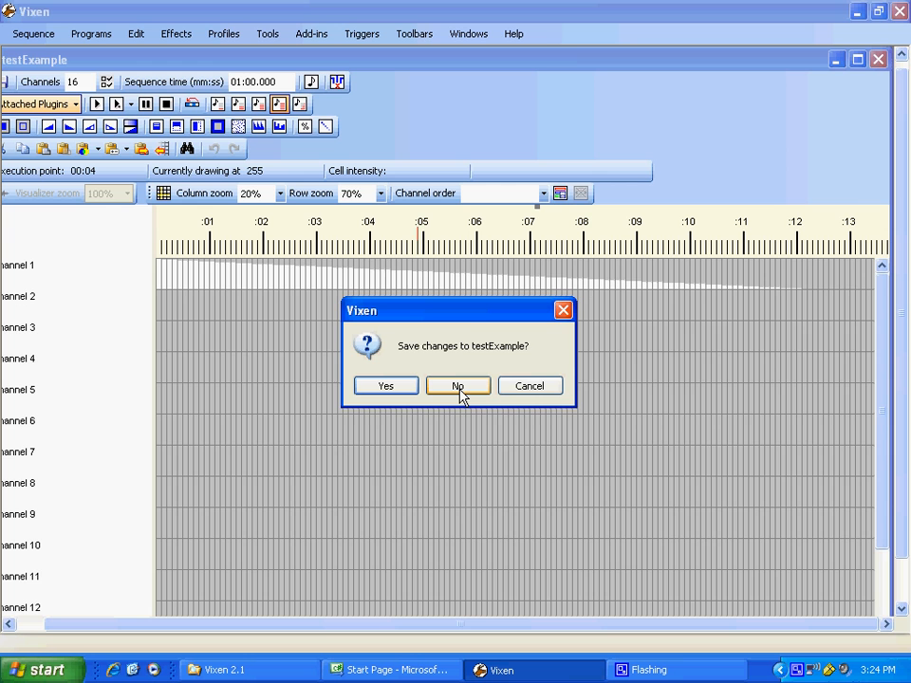
pyautogui.click(457, 386)
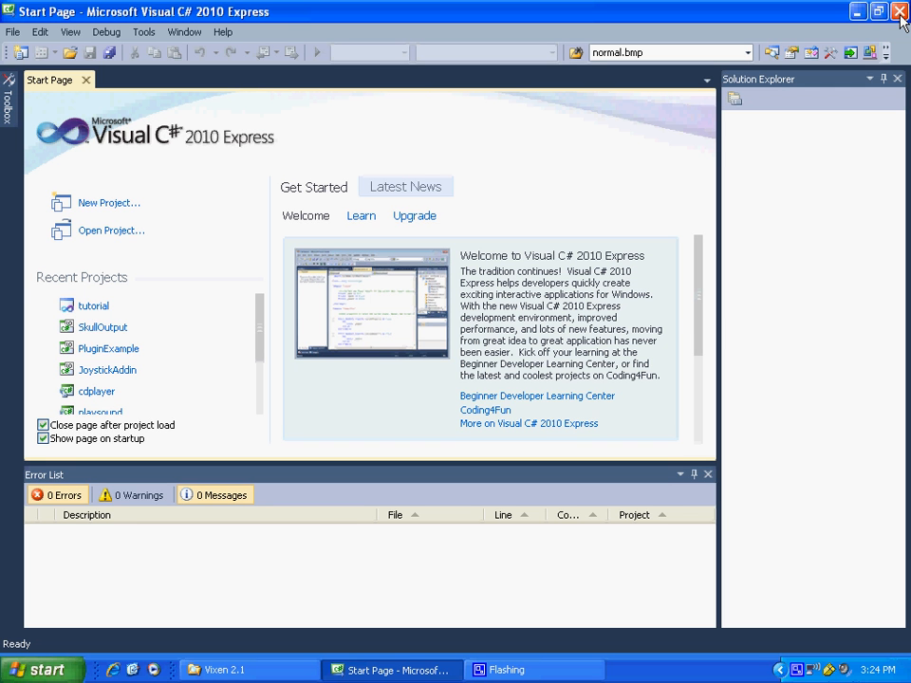
pyautogui.moveTo(776, 98)
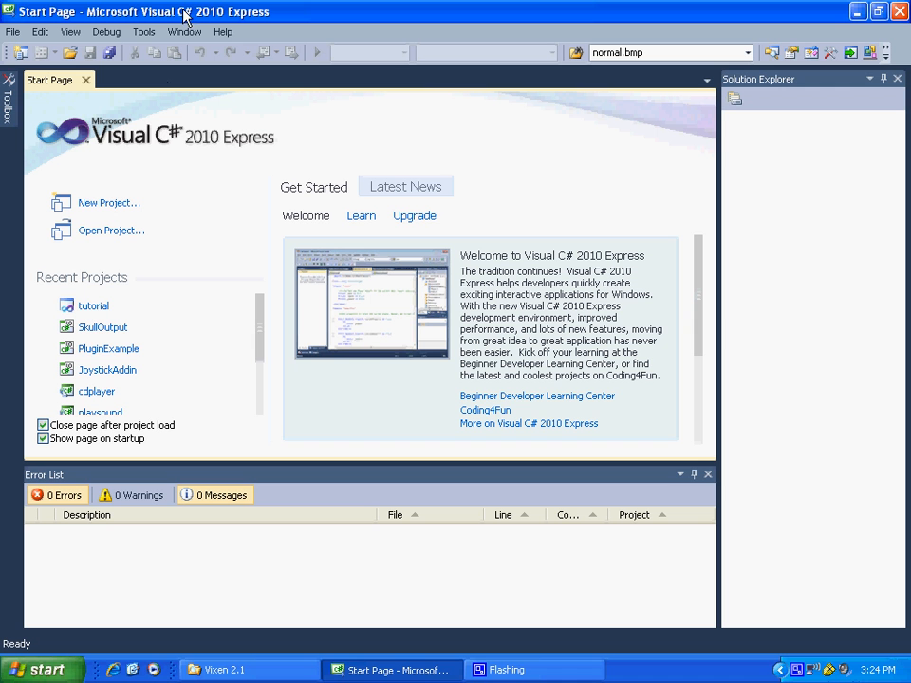
pyautogui.moveTo(195, 19)
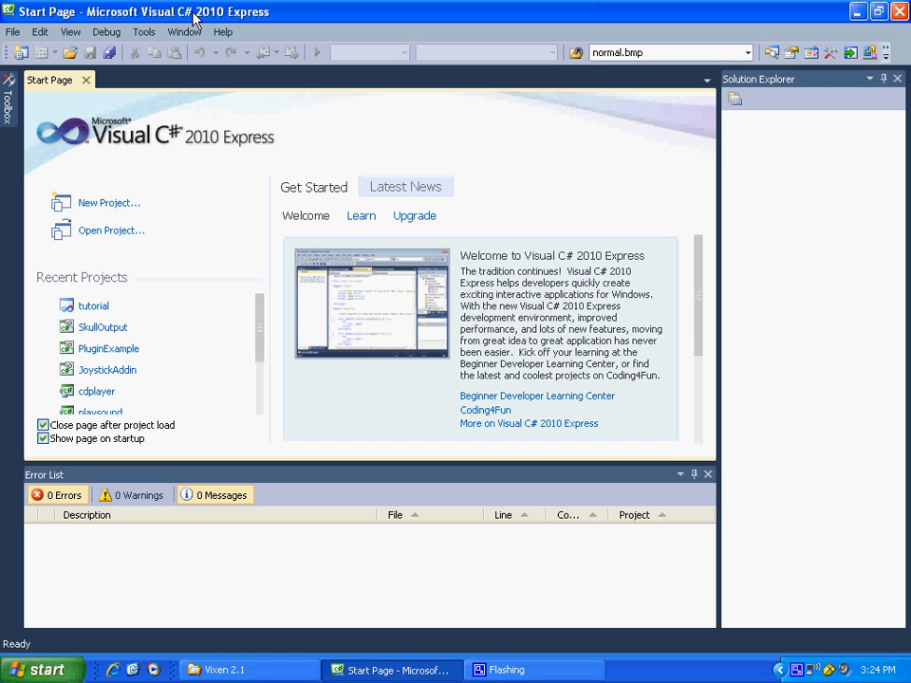
pyautogui.moveTo(307, 76)
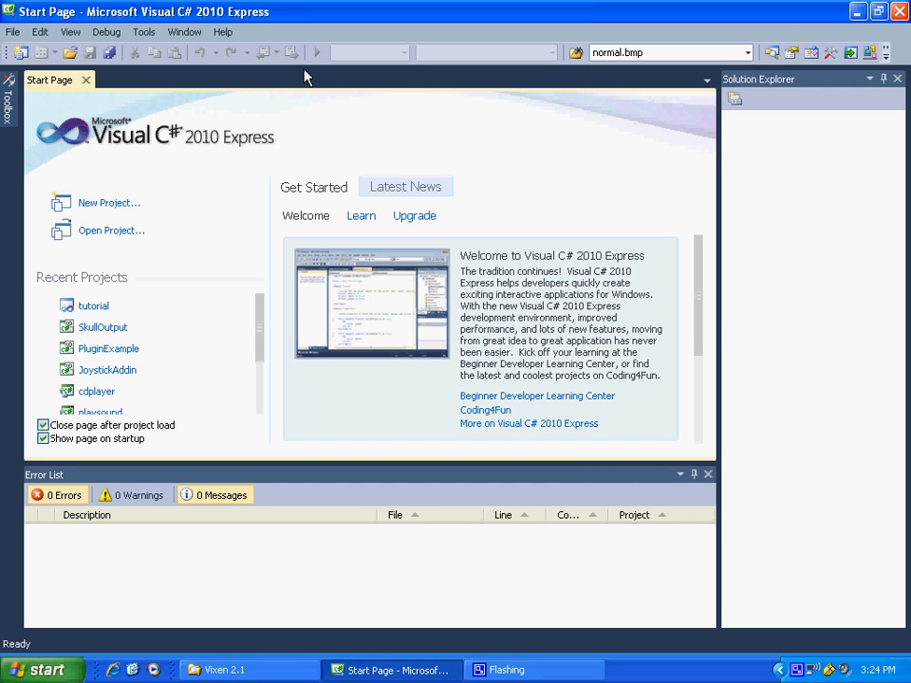
pyautogui.moveTo(210, 213)
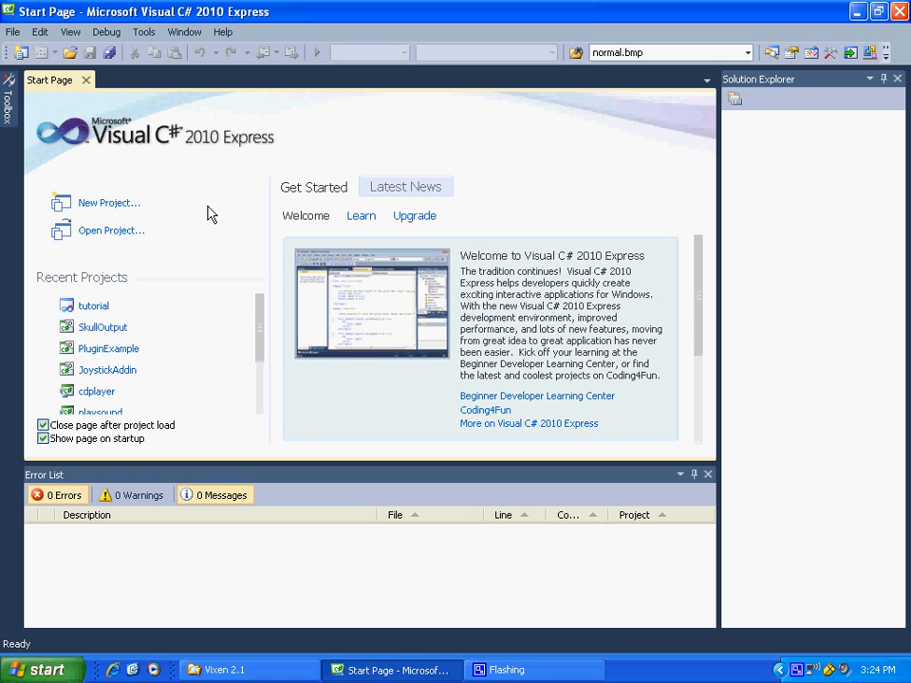
pyautogui.moveTo(109, 204)
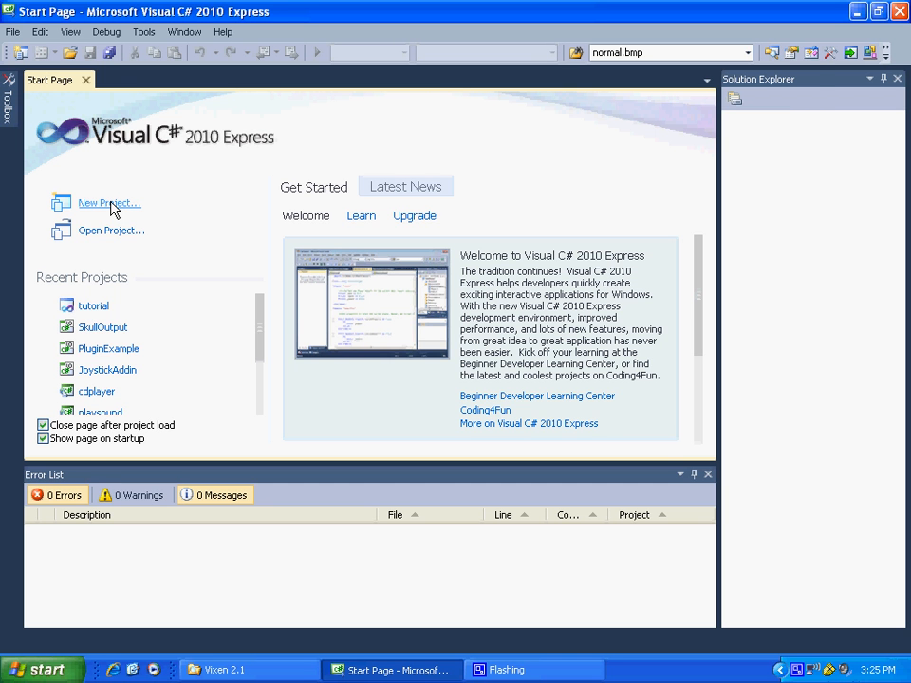
# - Create a new Class Library project named 'Tutorial'
pyautogui.click(109, 203)
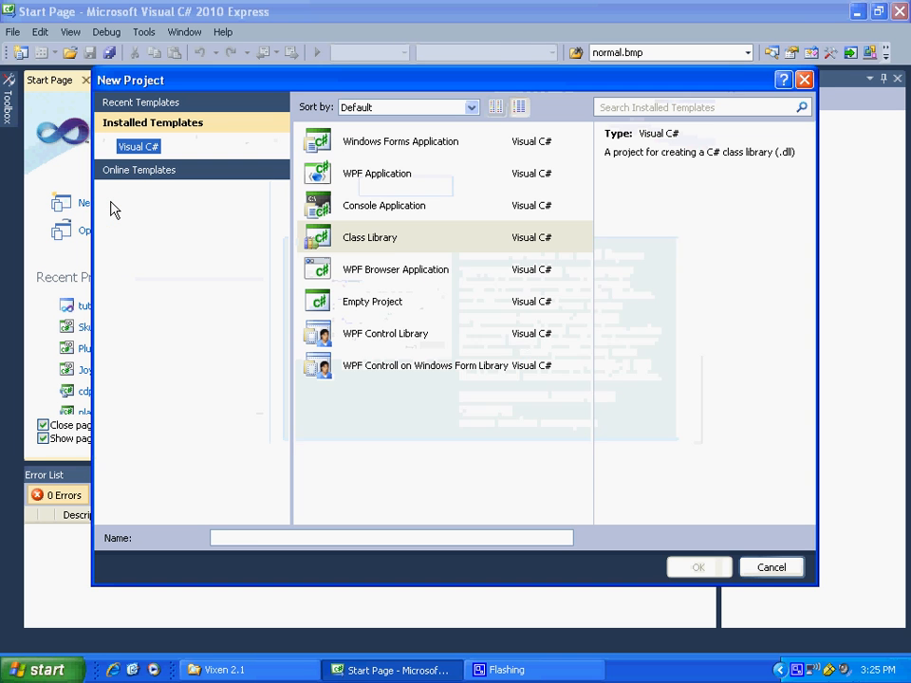
pyautogui.click(369, 237)
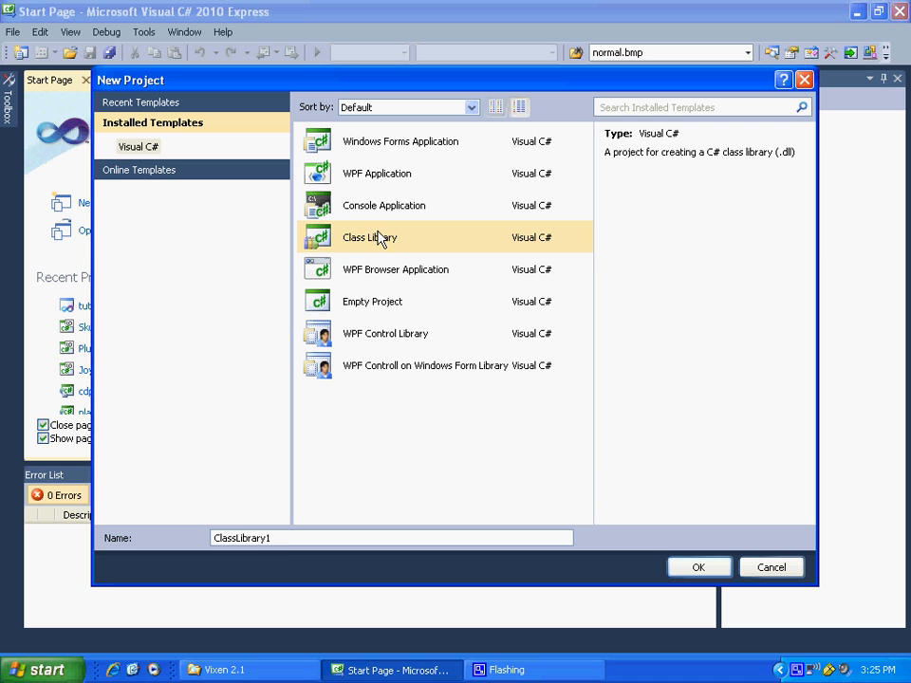
pyautogui.moveTo(290, 546)
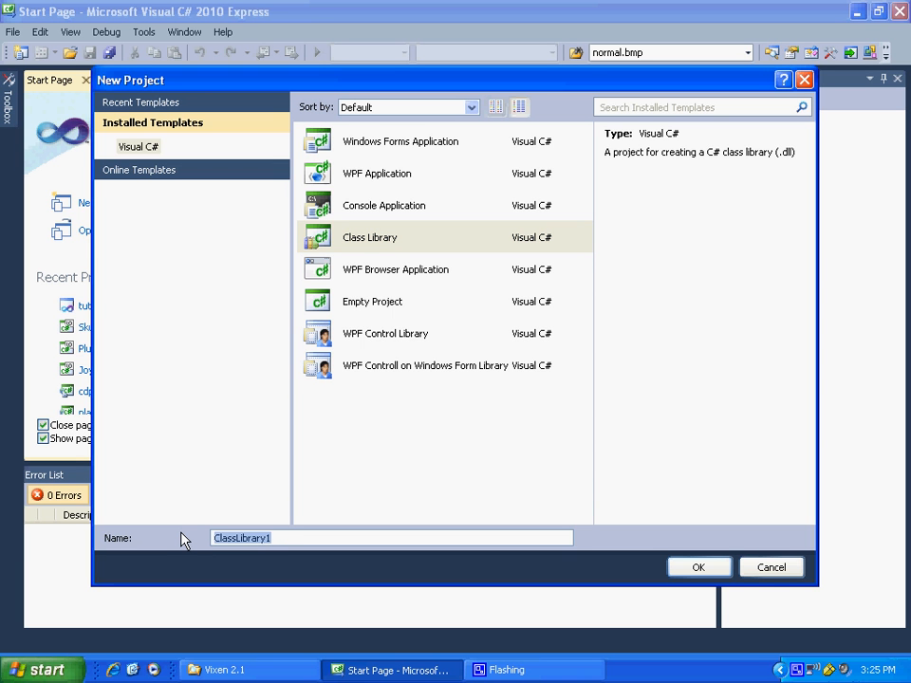
pyautogui.write('Tutor')
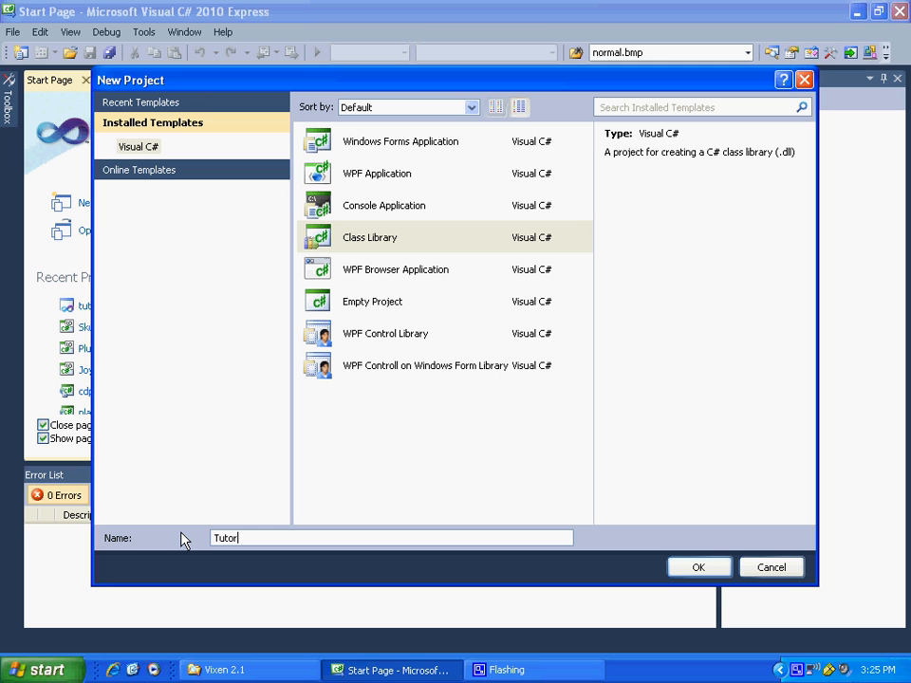
pyautogui.write('ial')
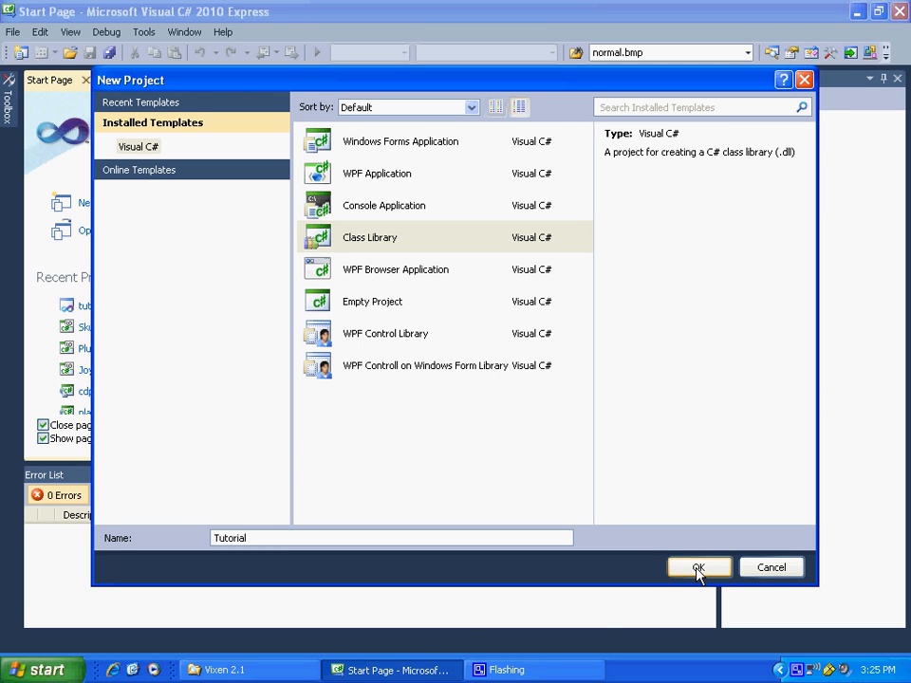
pyautogui.click(699, 566)
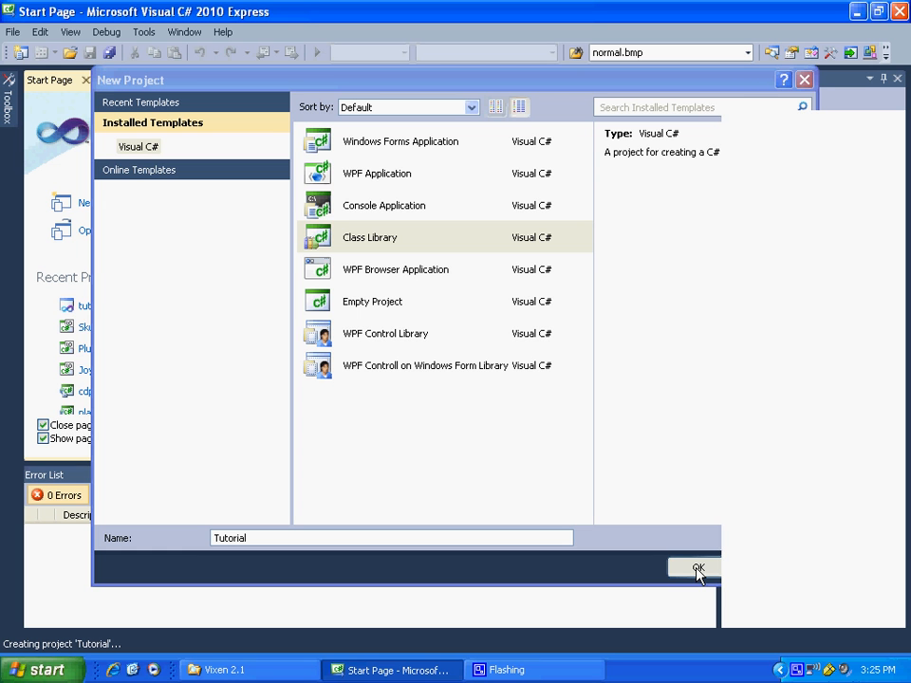
# - Let the Tutorial project finish creating, then select Class1.cs in Solution Explorer
pyautogui.click(696, 570)
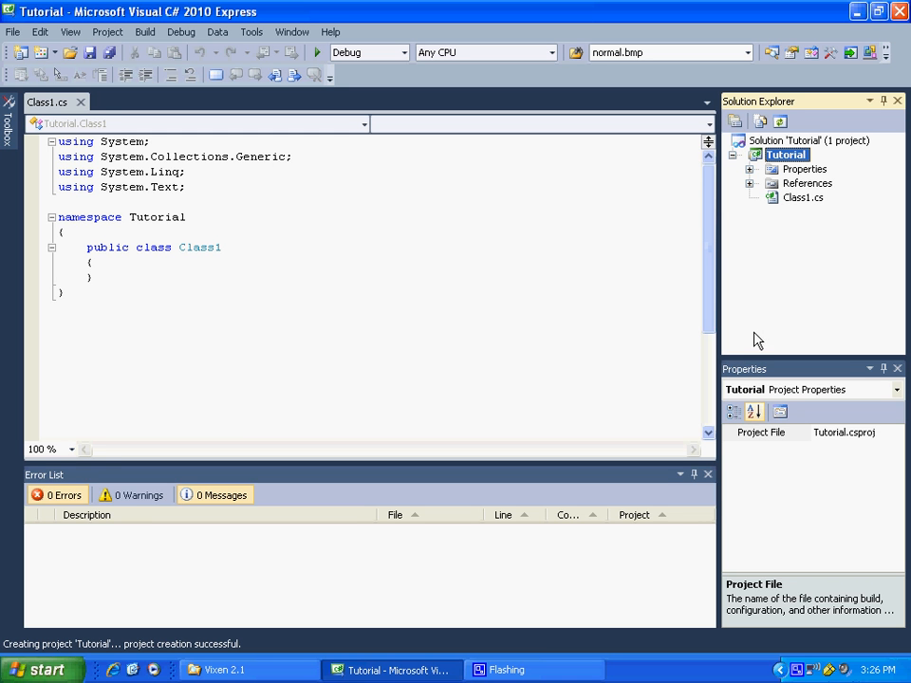
pyautogui.moveTo(792, 209)
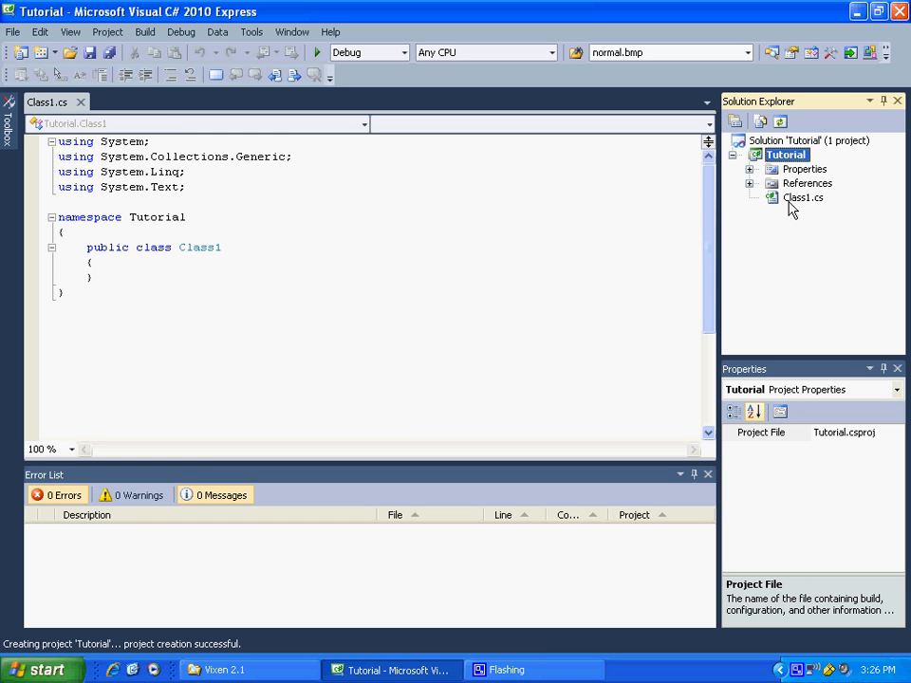
pyautogui.click(803, 197)
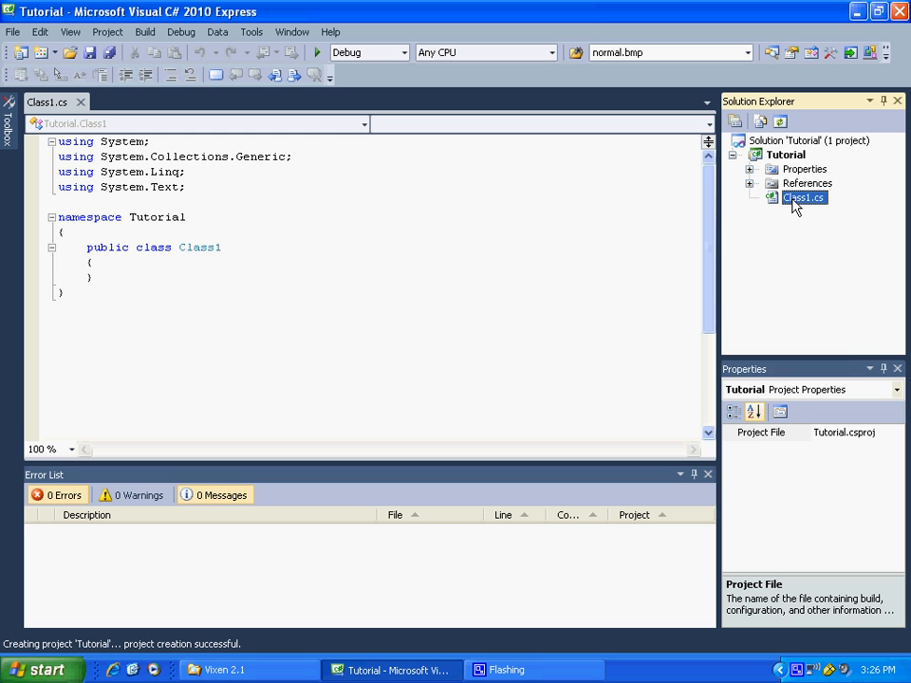
# - Rename Class1.cs to OutputPlugin.cs, also renaming the class to OutputPlugin
pyautogui.rightClick(805, 197)
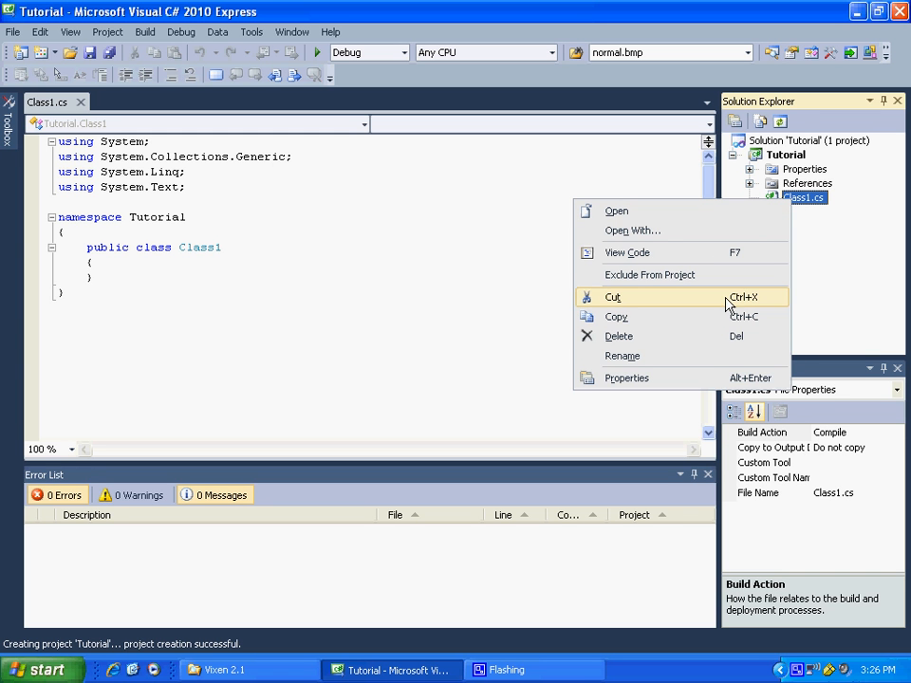
pyautogui.moveTo(622, 355)
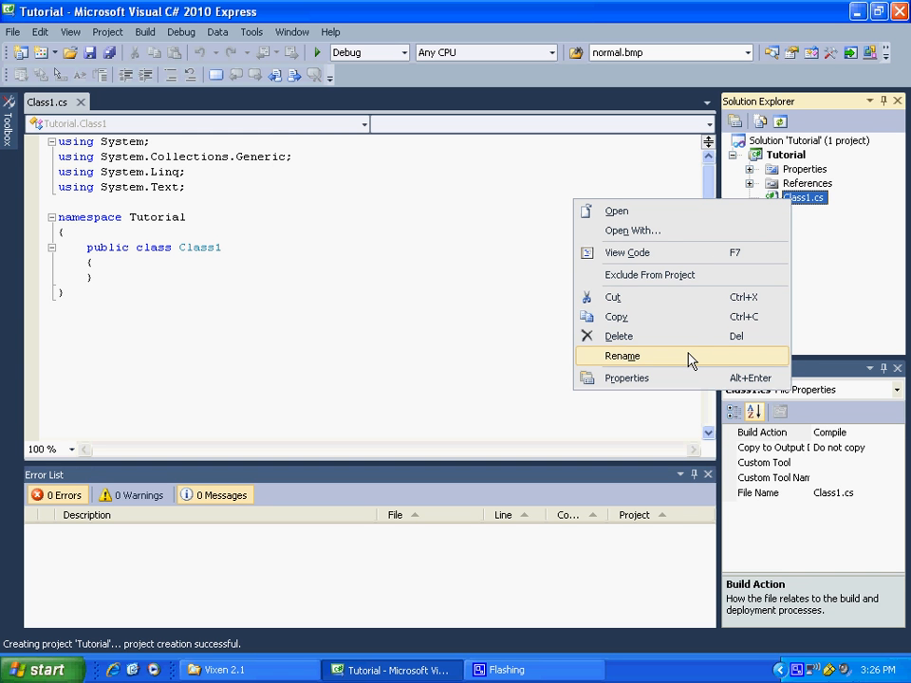
pyautogui.click(622, 355)
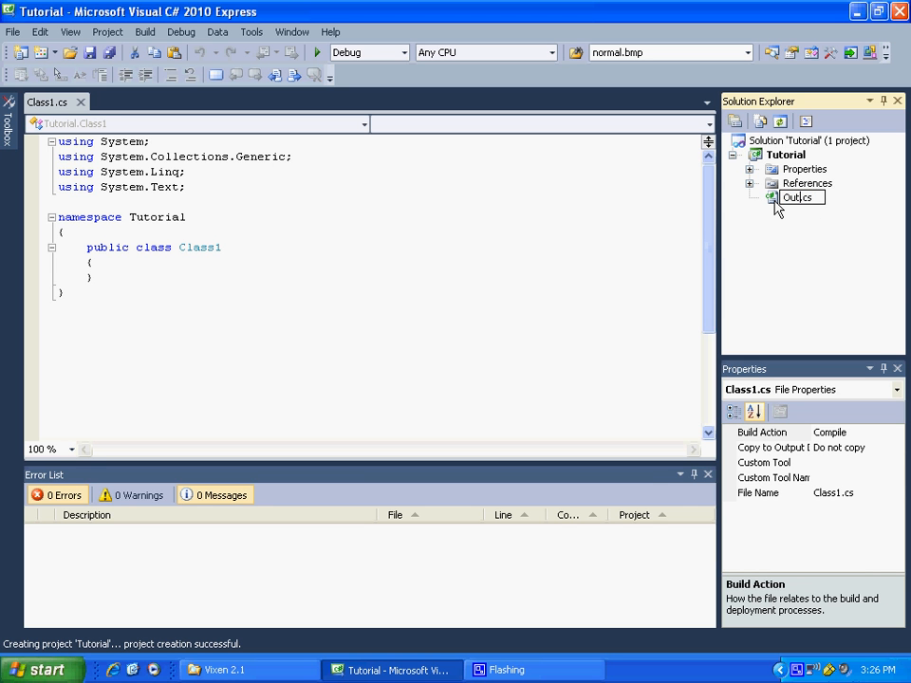
pyautogui.write('OutputPlugin')
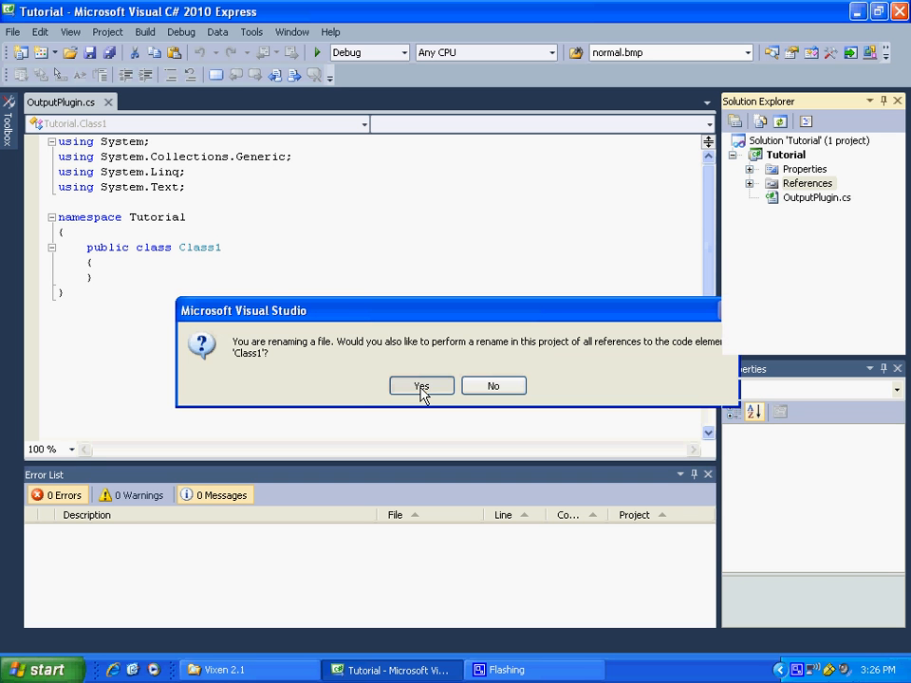
pyautogui.click(421, 386)
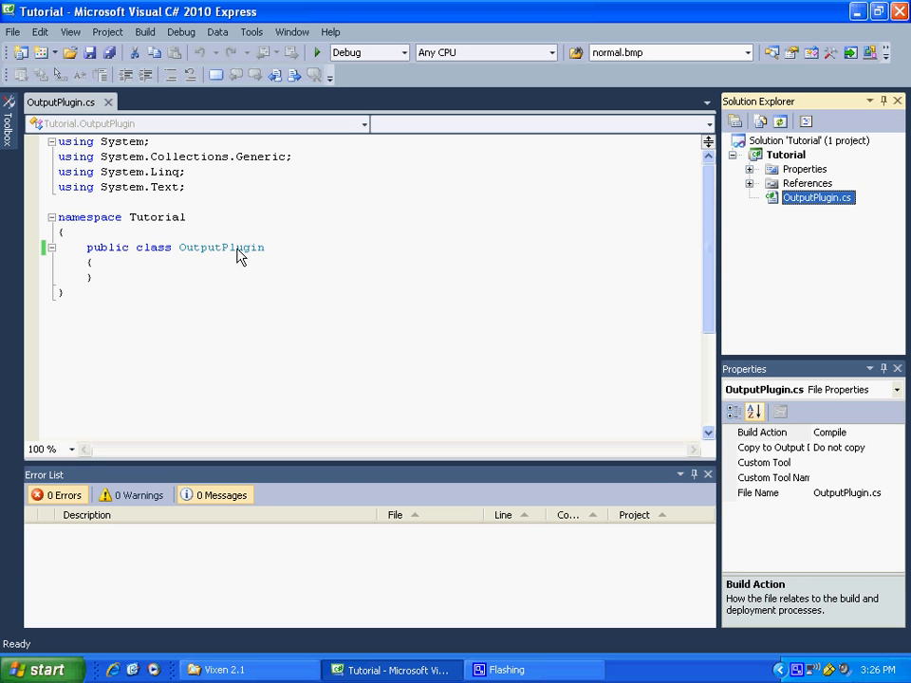
pyautogui.moveTo(599, 221)
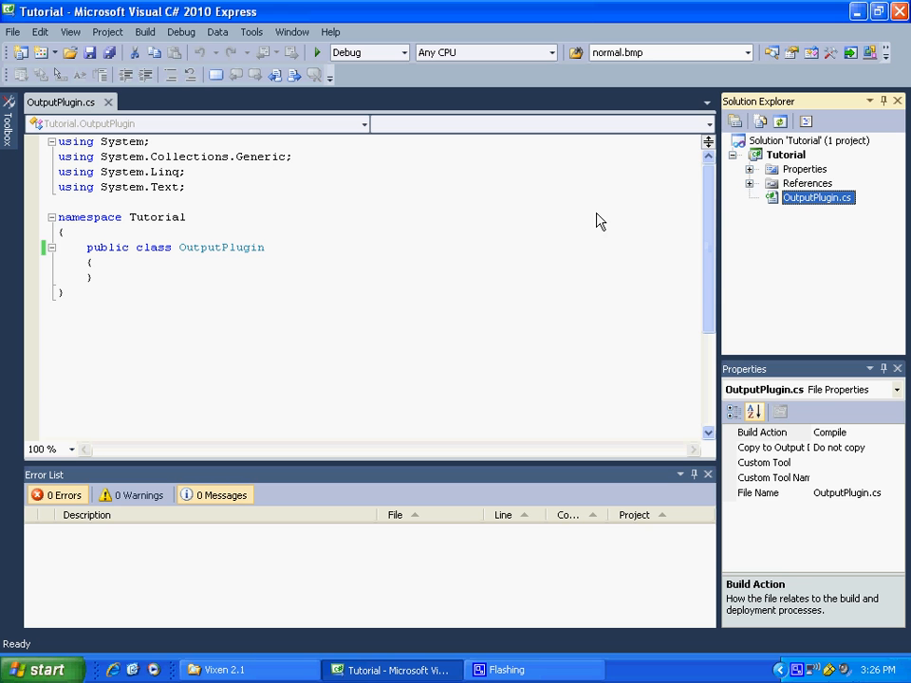
pyautogui.moveTo(679, 178)
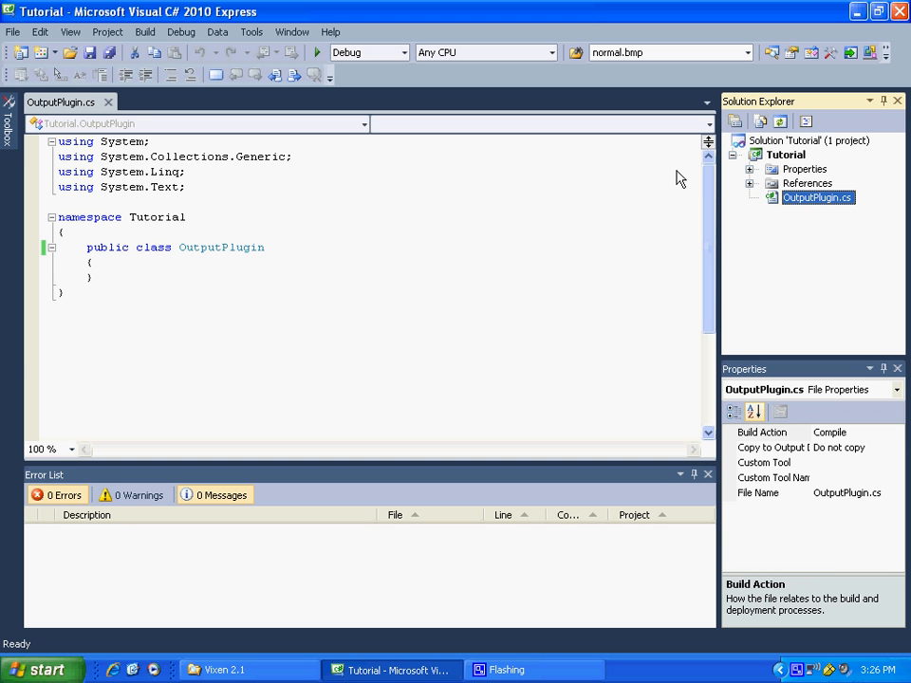
pyautogui.moveTo(526, 232)
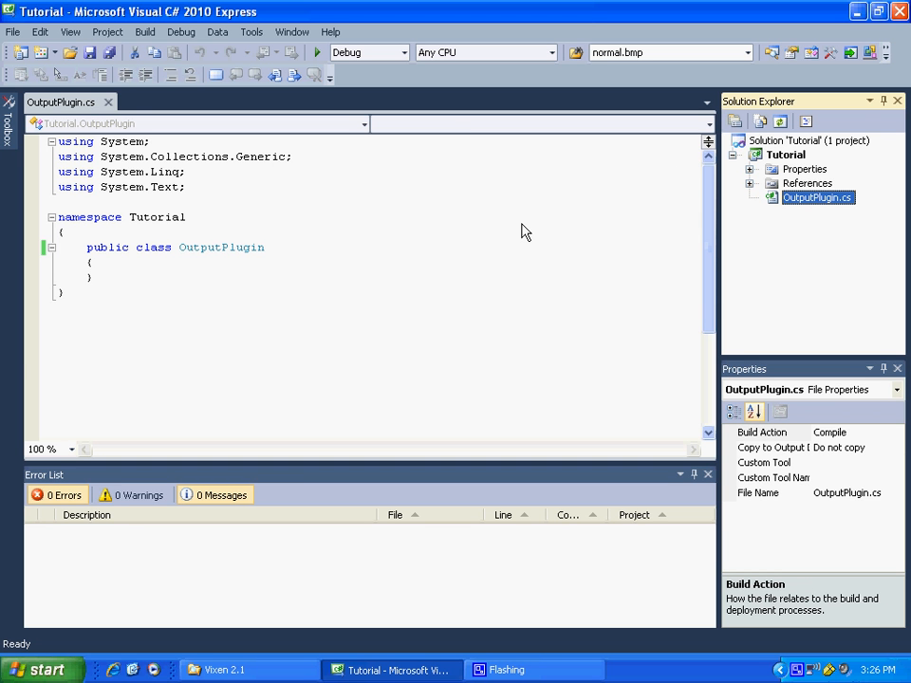
pyautogui.moveTo(292, 182)
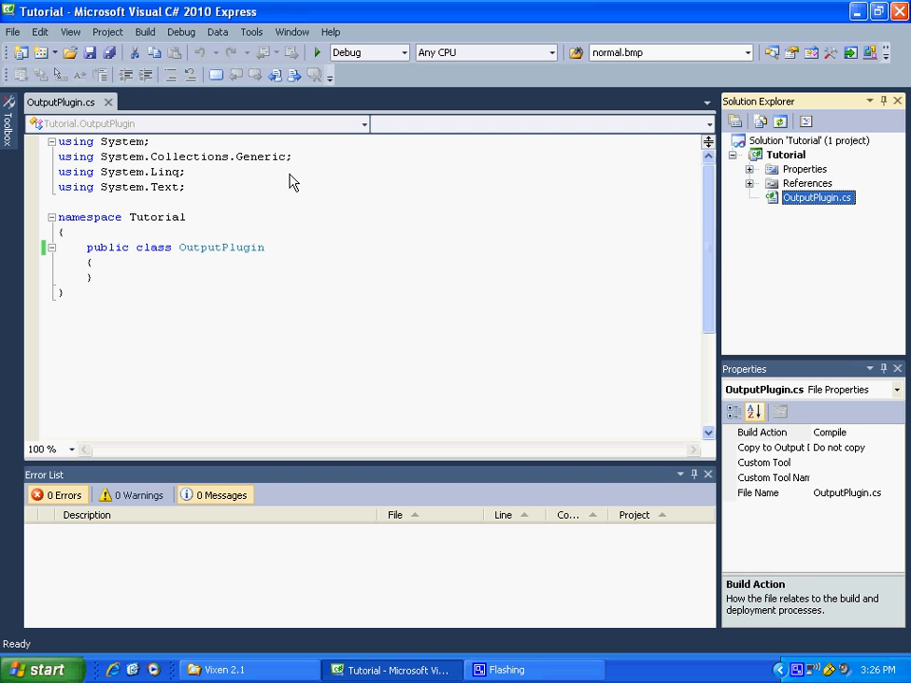
pyautogui.moveTo(160, 115)
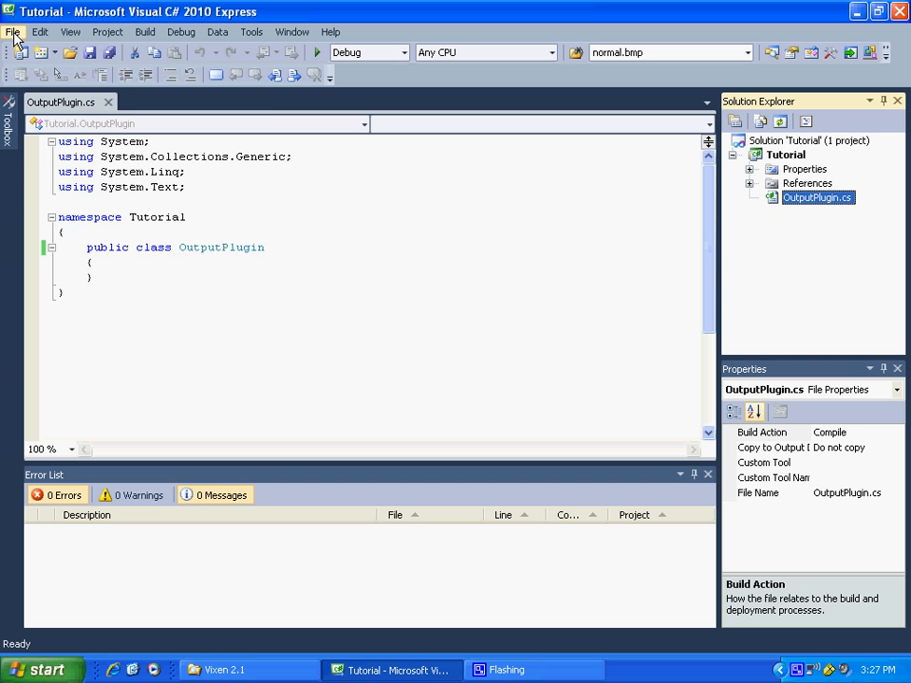
# - Run File > Save All to bring up the Save Project dialog
pyautogui.click(13, 31)
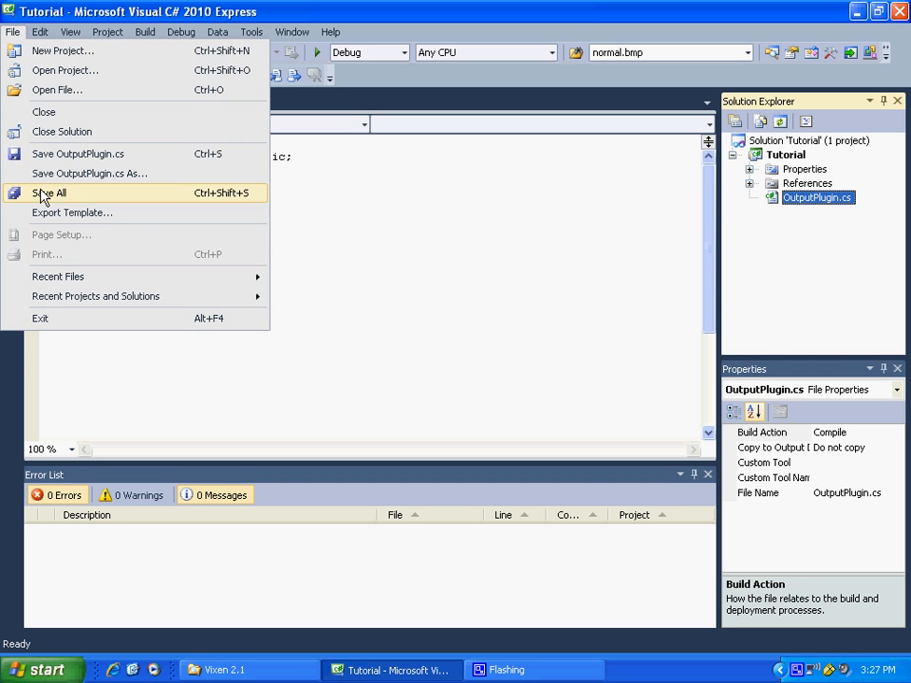
pyautogui.click(48, 193)
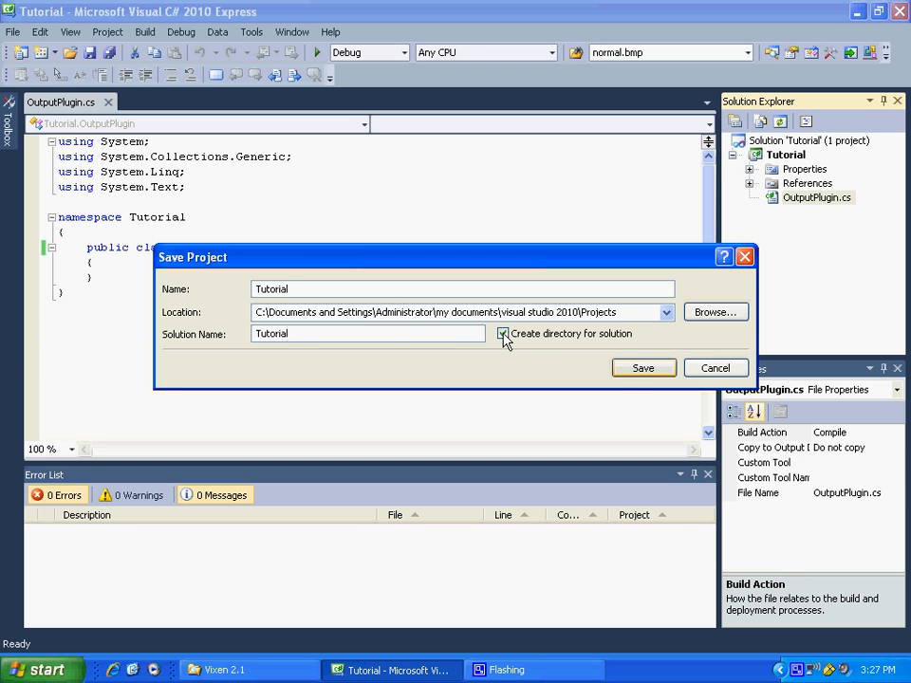
# - Save the project as Tutorial and open its project properties
pyautogui.click(643, 368)
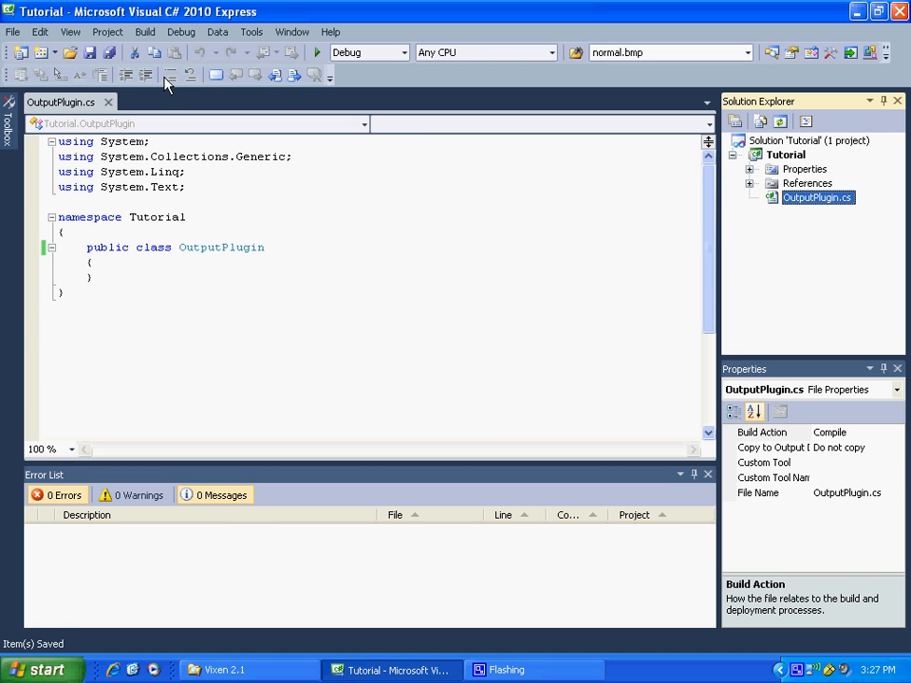
pyautogui.click(145, 31)
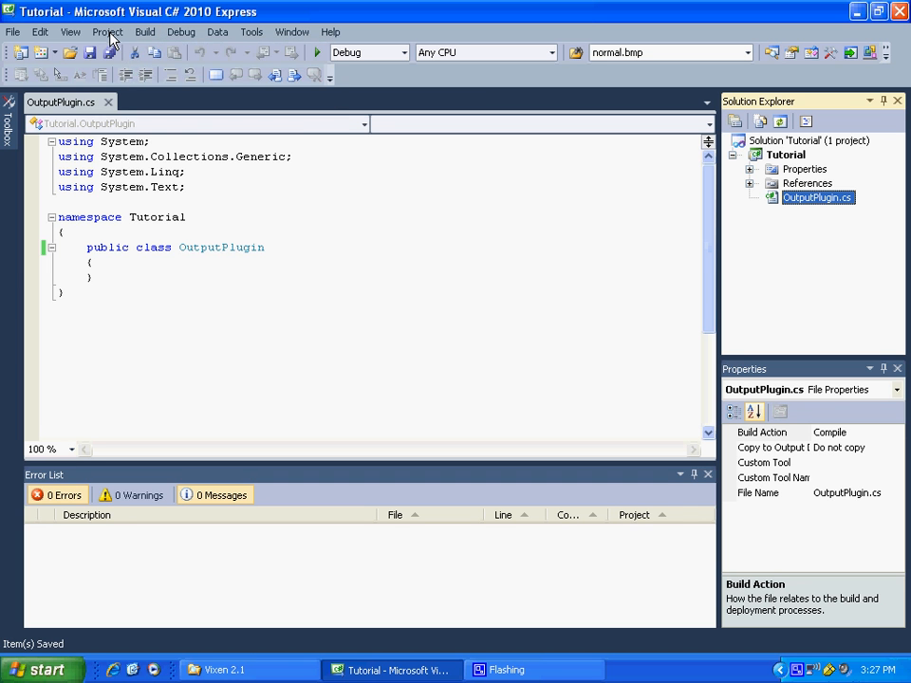
pyautogui.click(107, 32)
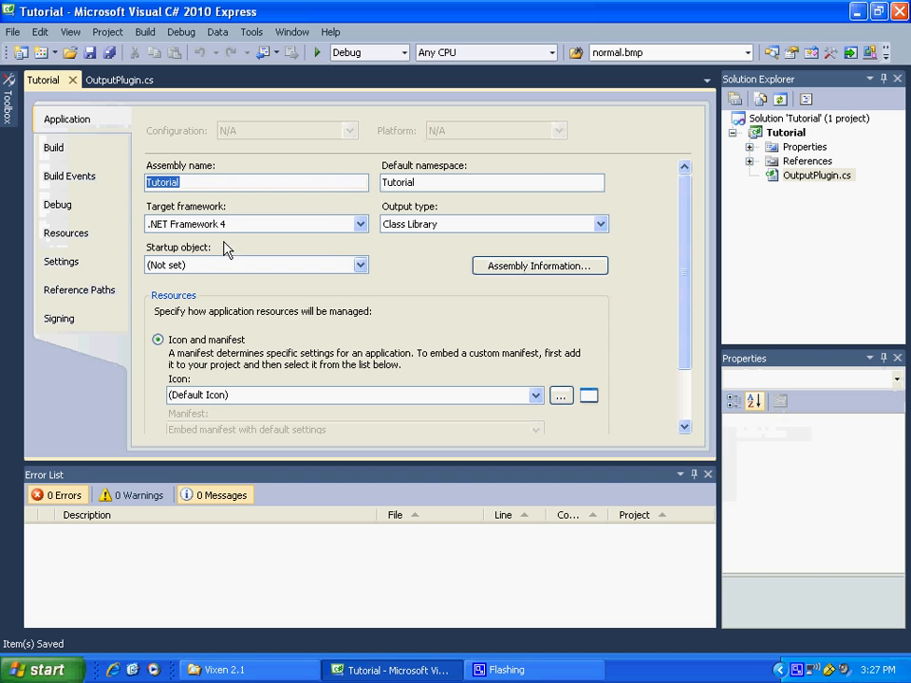
pyautogui.moveTo(328, 228)
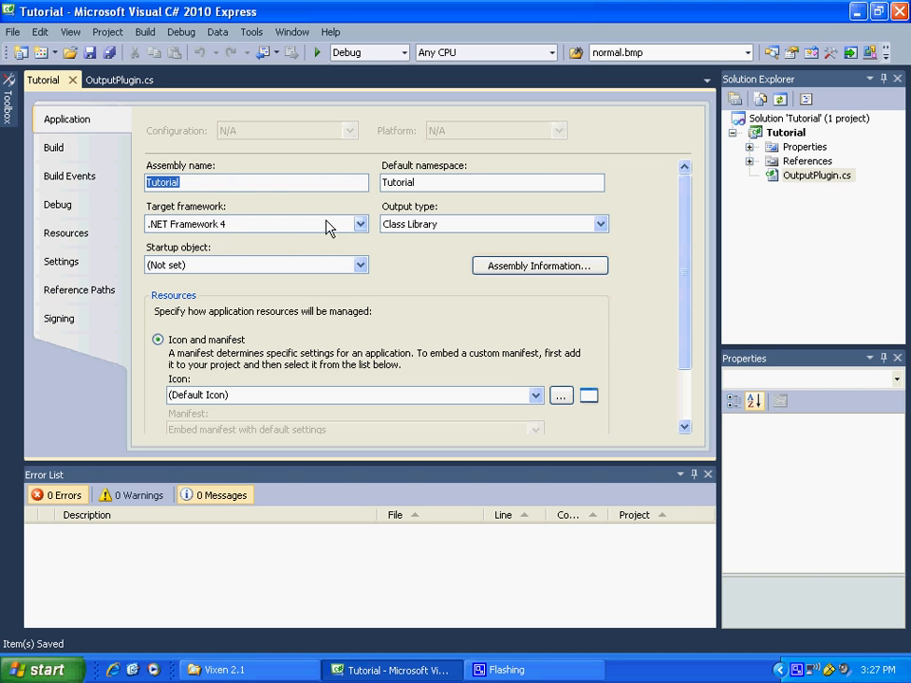
# - Change the target framework to .NET Framework 2.0 and confirm the project reload
pyautogui.click(359, 224)
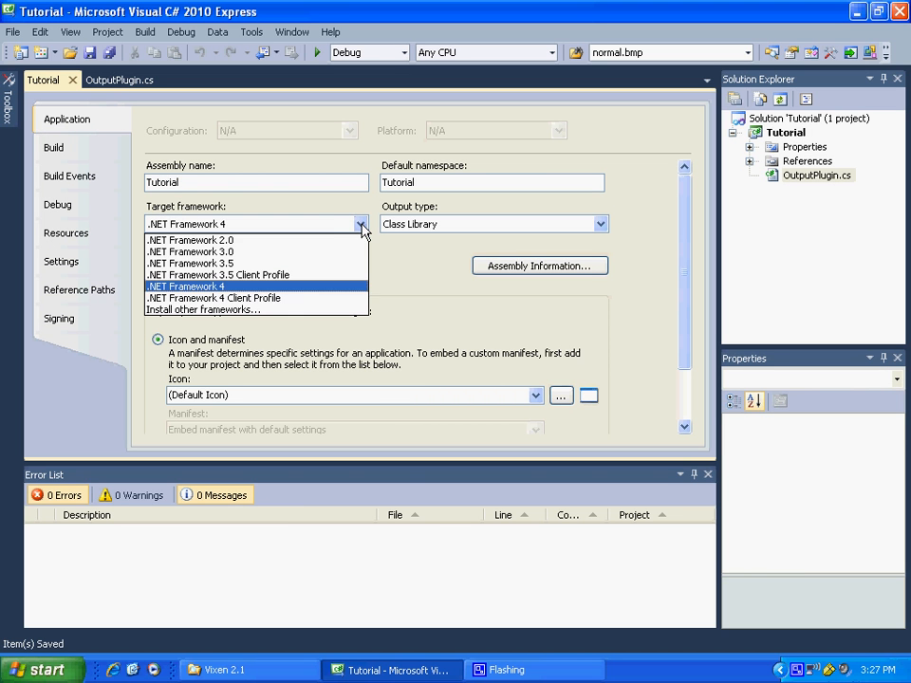
pyautogui.moveTo(345, 240)
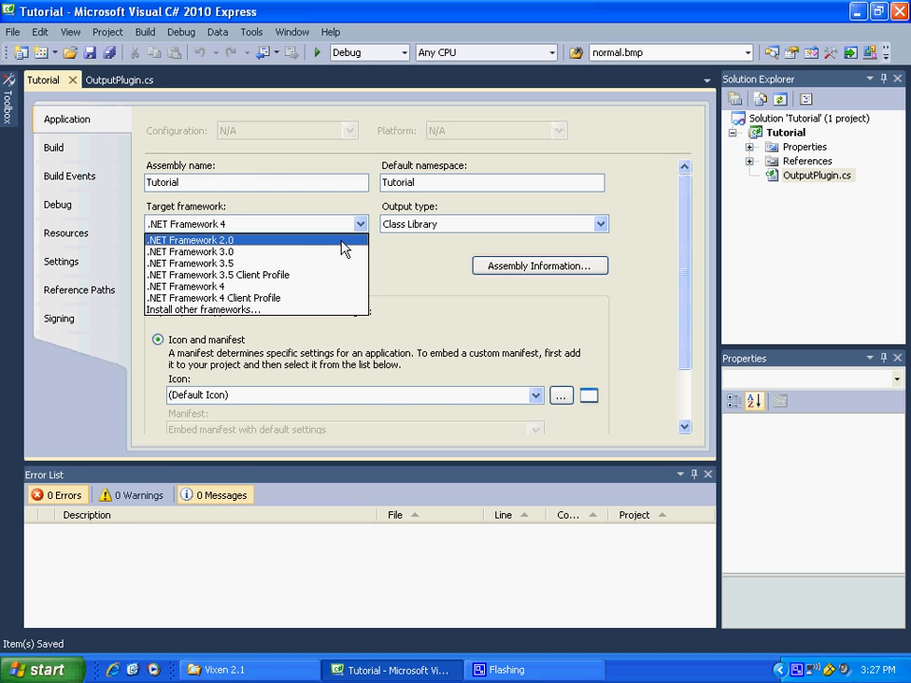
pyautogui.click(190, 239)
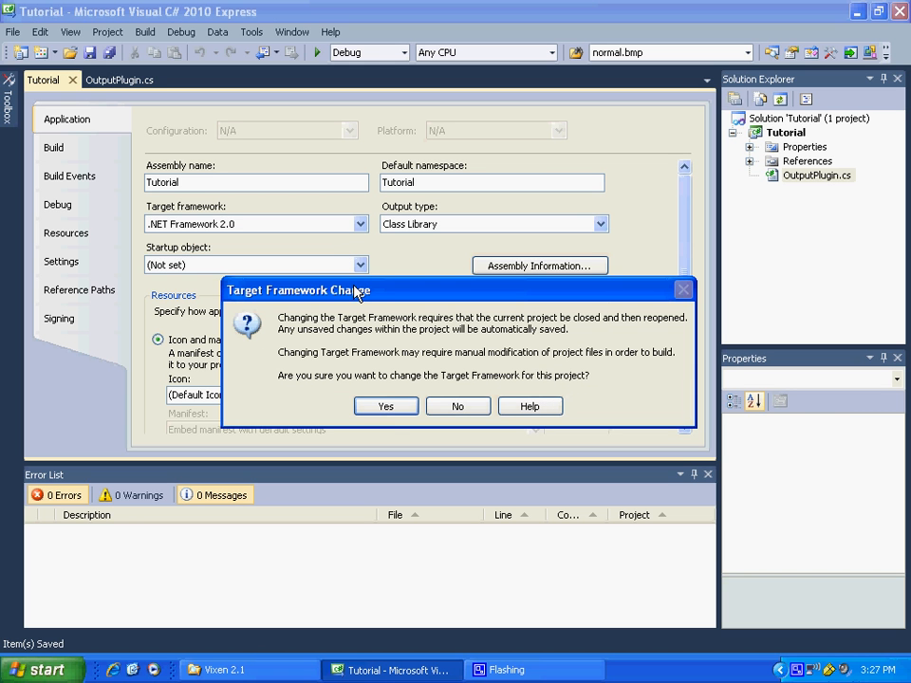
pyautogui.click(385, 406)
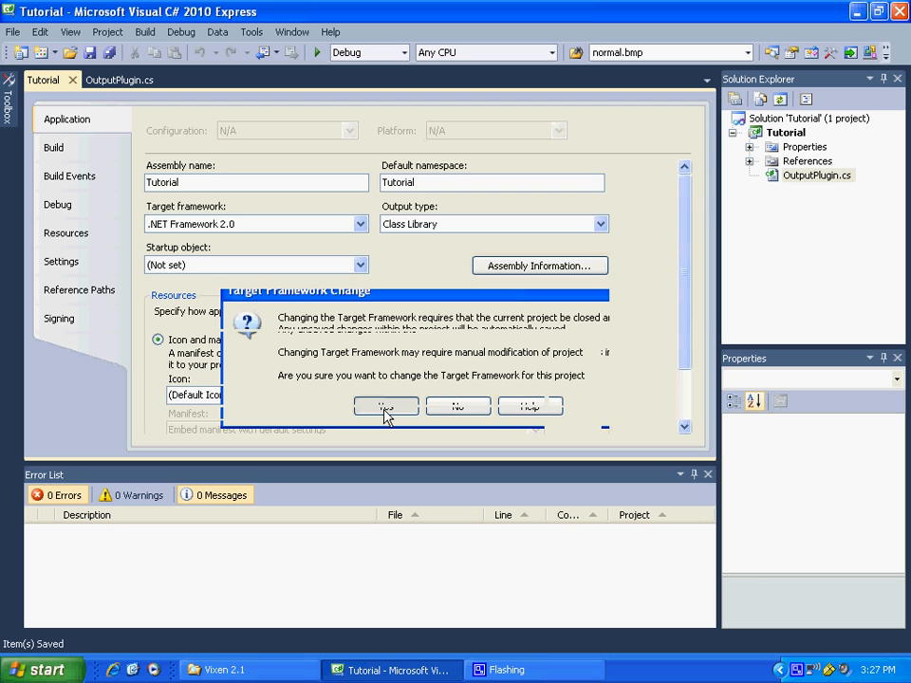
pyautogui.click(385, 407)
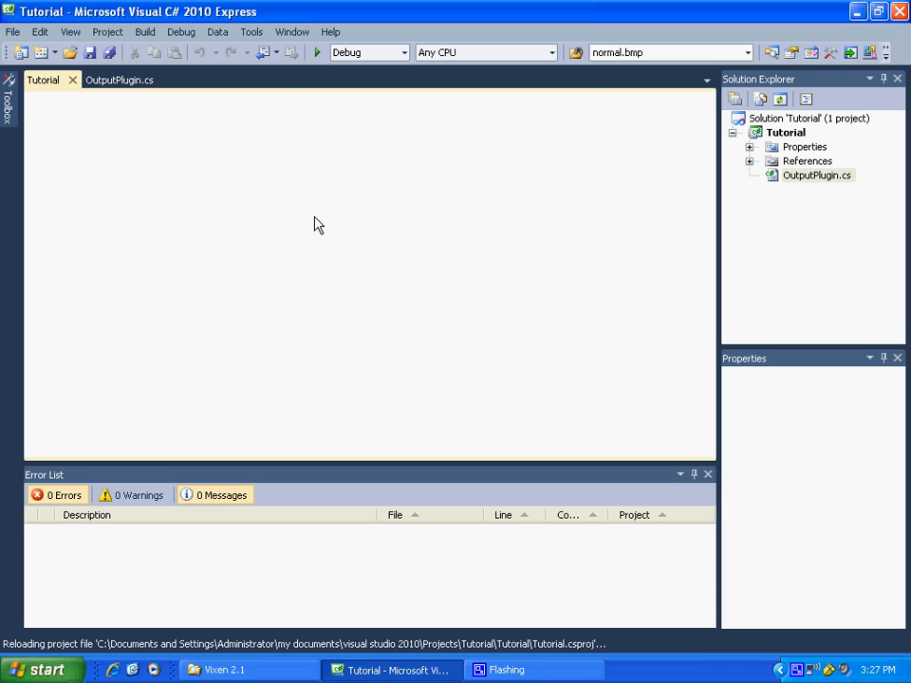
pyautogui.click(785, 132)
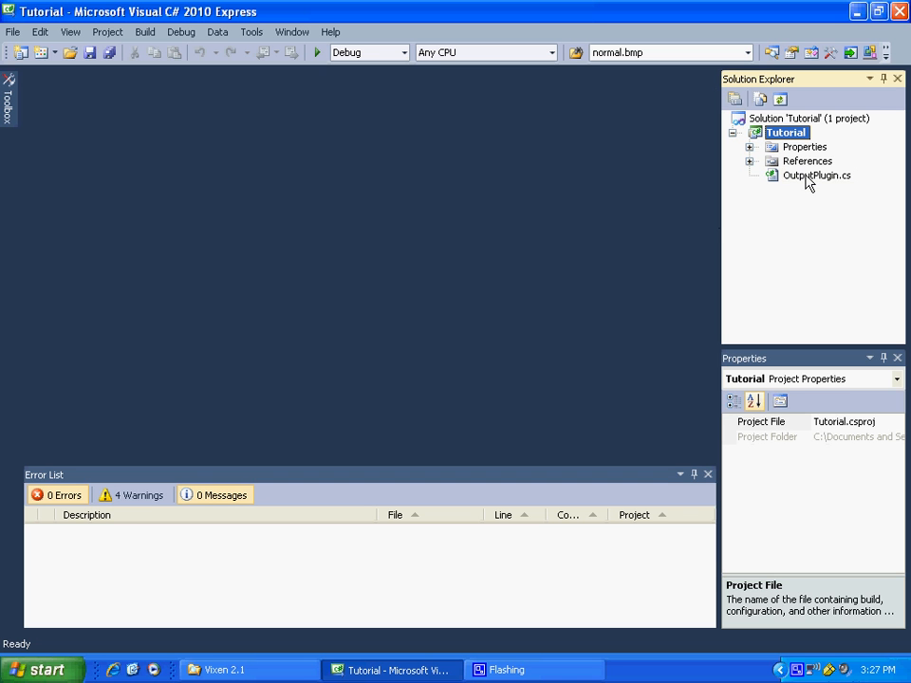
# - Open OutputPlugin.cs, then reopen Tutorial Properties from the Project menu
pyautogui.doubleClick(817, 175)
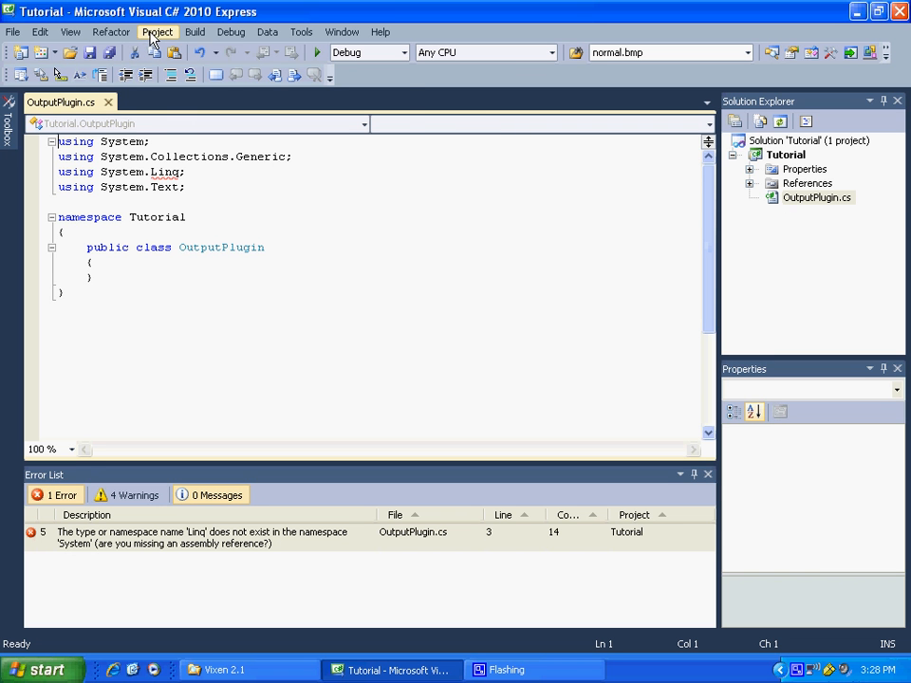
pyautogui.click(157, 32)
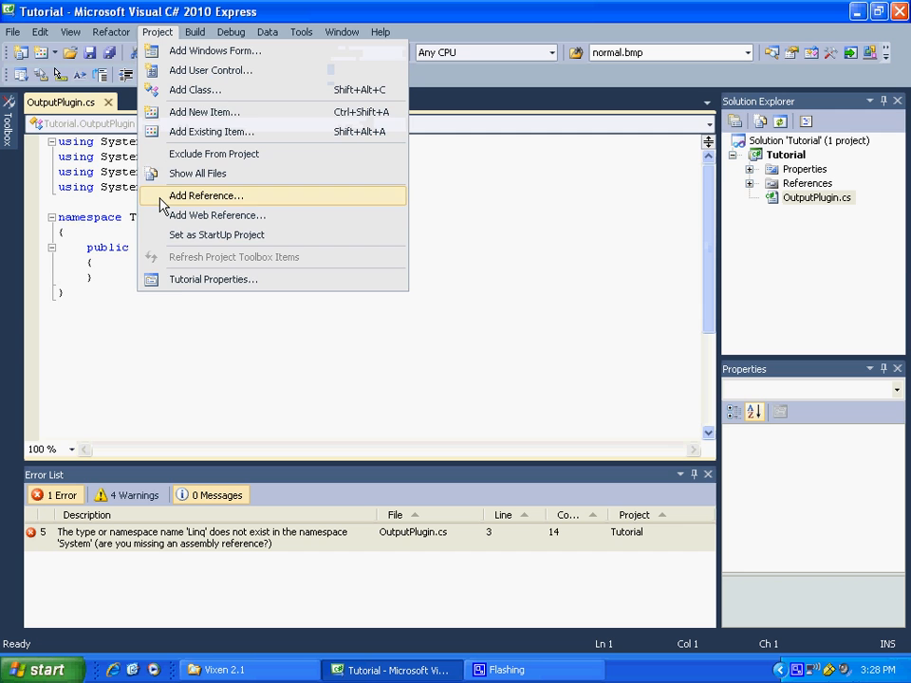
pyautogui.click(213, 279)
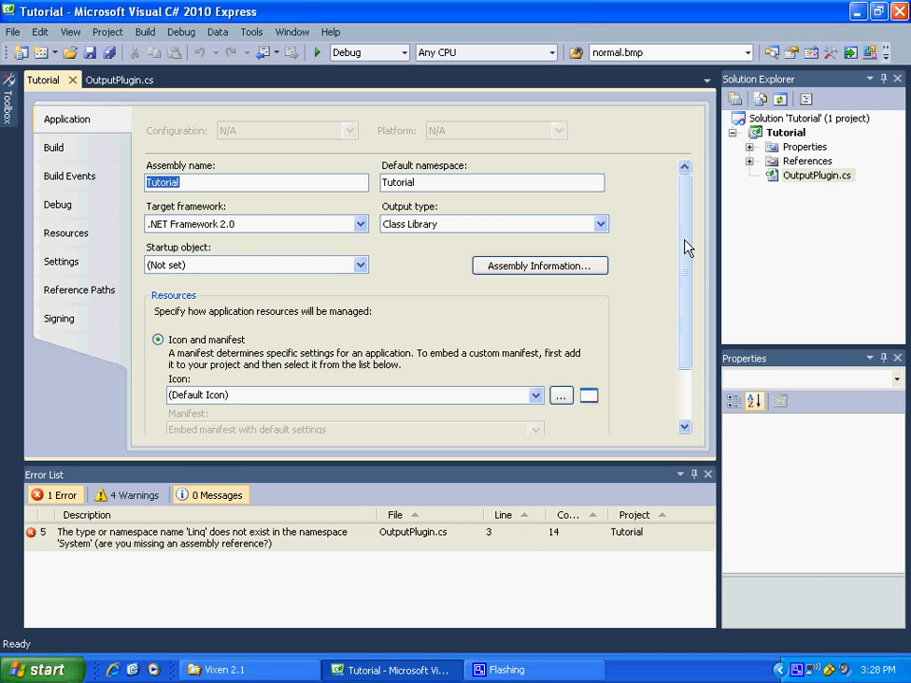
pyautogui.scroll(-3)
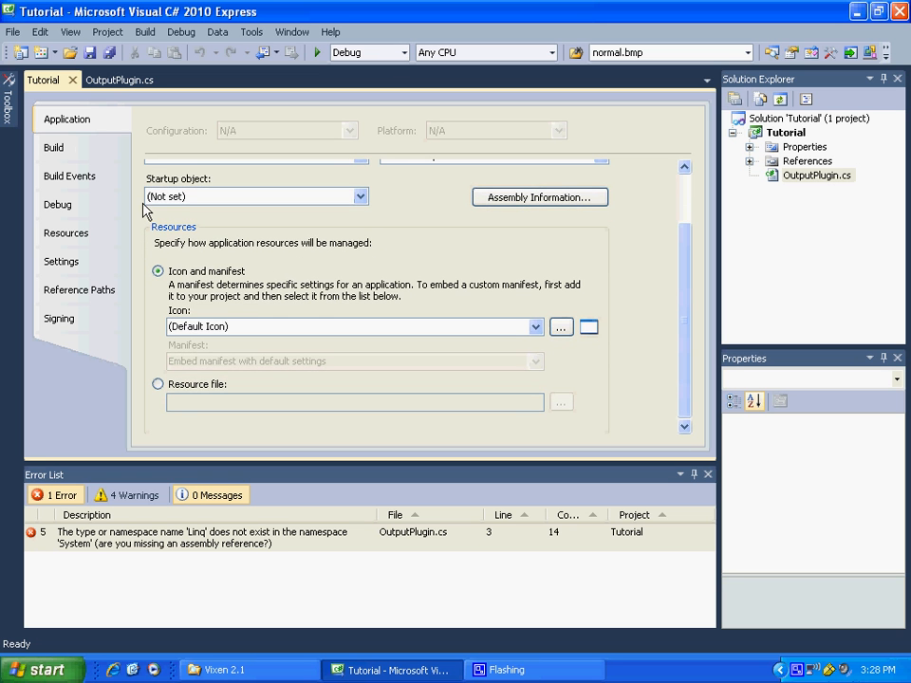
# - On the Build tab, browse for a new Output path, currently bin\Debug\
pyautogui.click(53, 147)
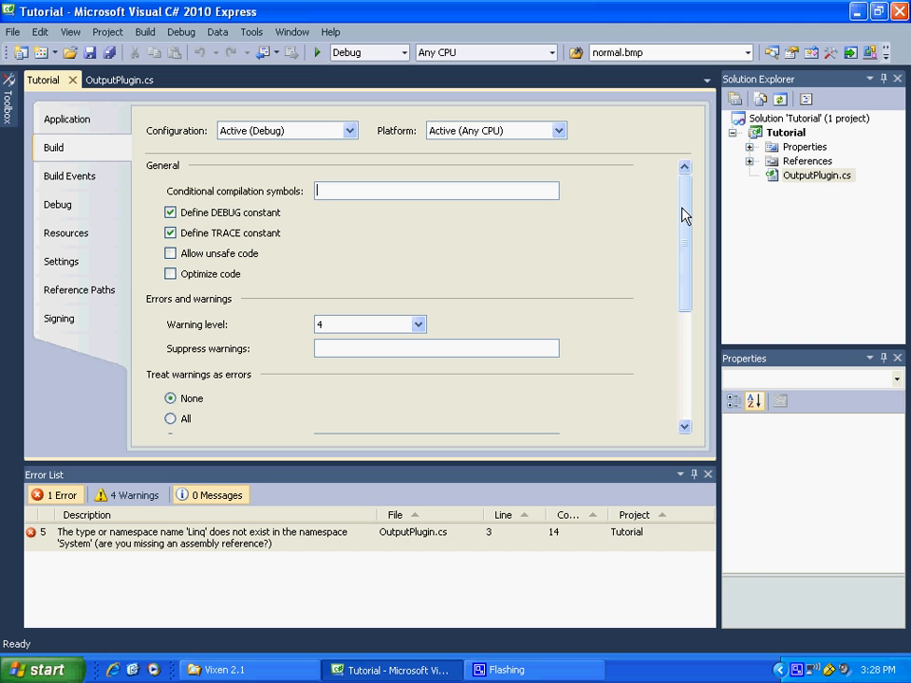
pyautogui.scroll(-3)
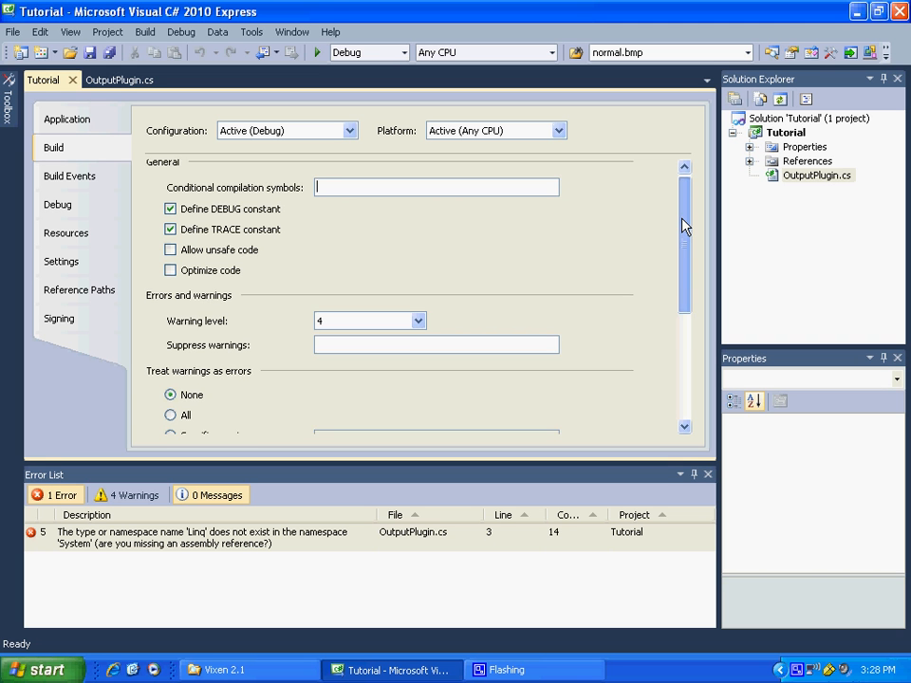
pyautogui.scroll(-3)
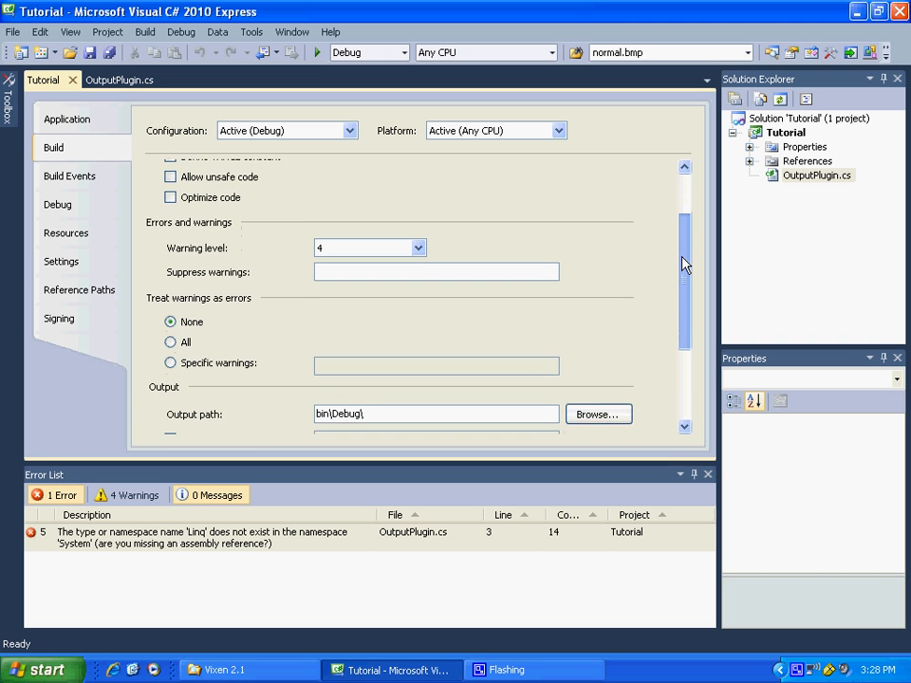
pyautogui.scroll(-3)
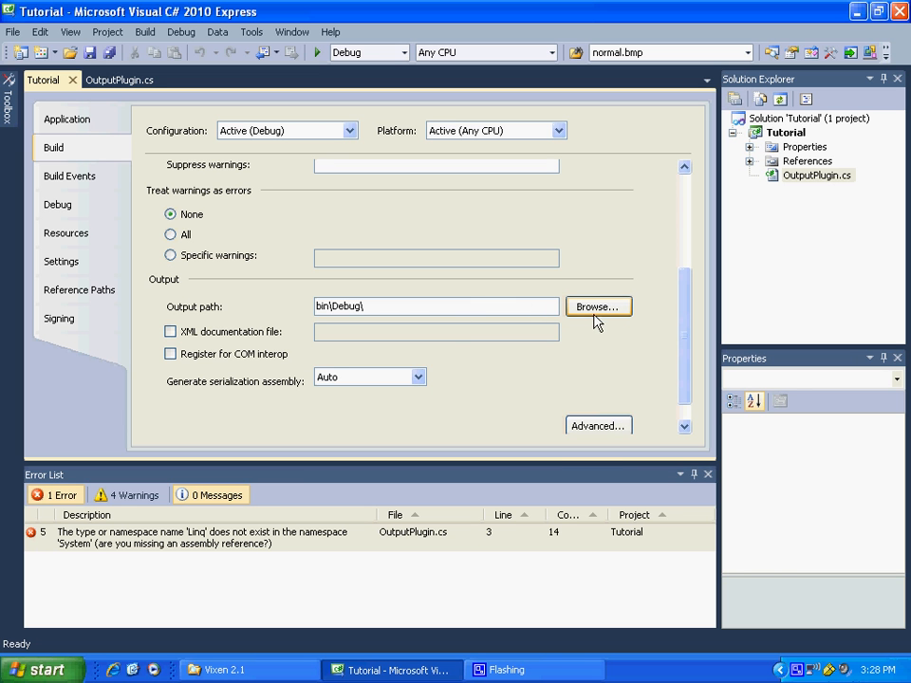
pyautogui.click(598, 306)
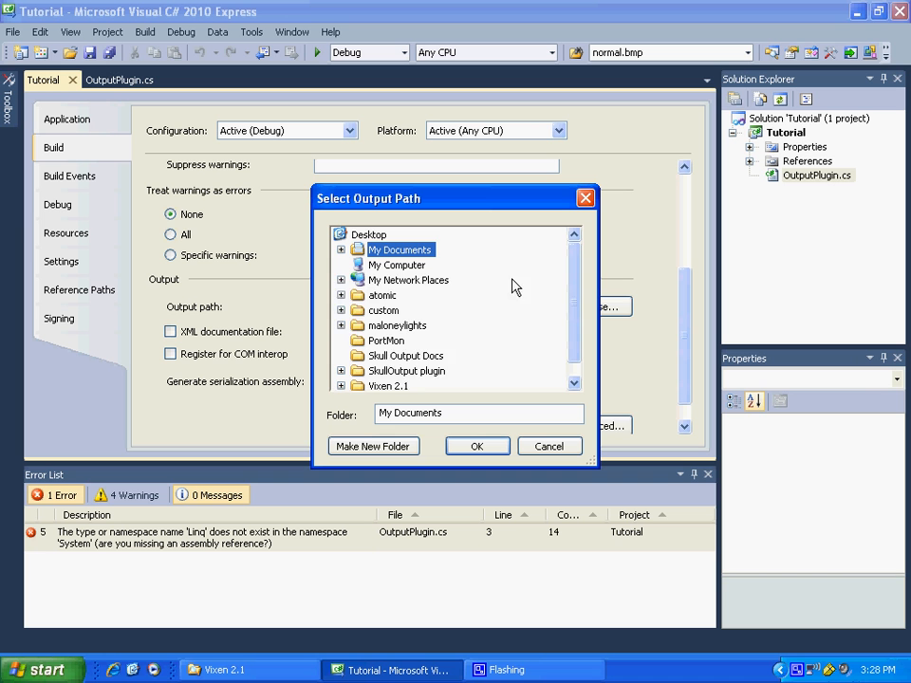
# - Pick C:\temp\Vixen 2.1\Vixen 2.1\Plugins\Output\ as the build output folder
pyautogui.click(341, 265)
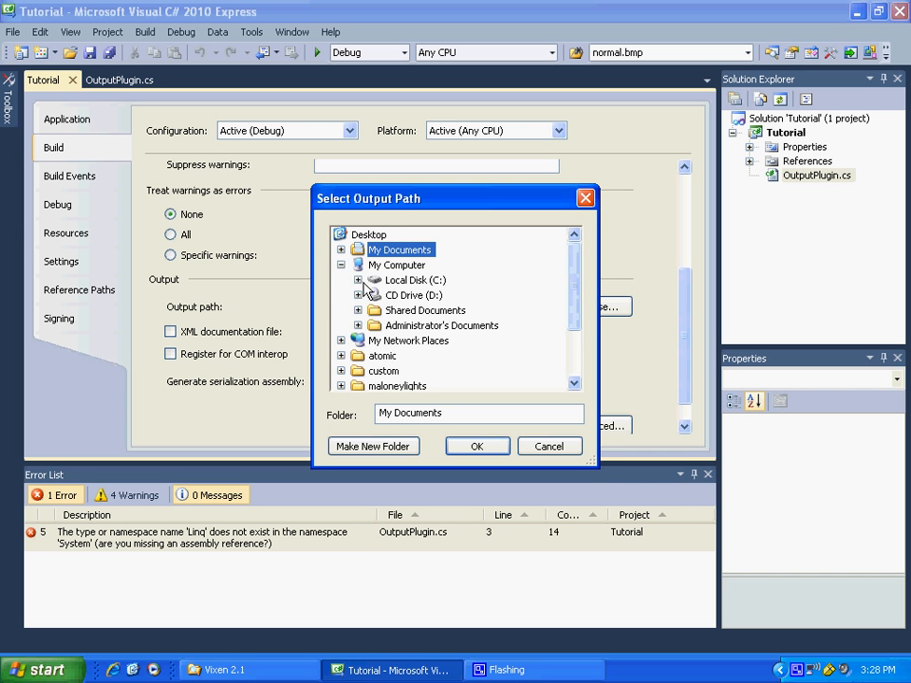
pyautogui.click(359, 280)
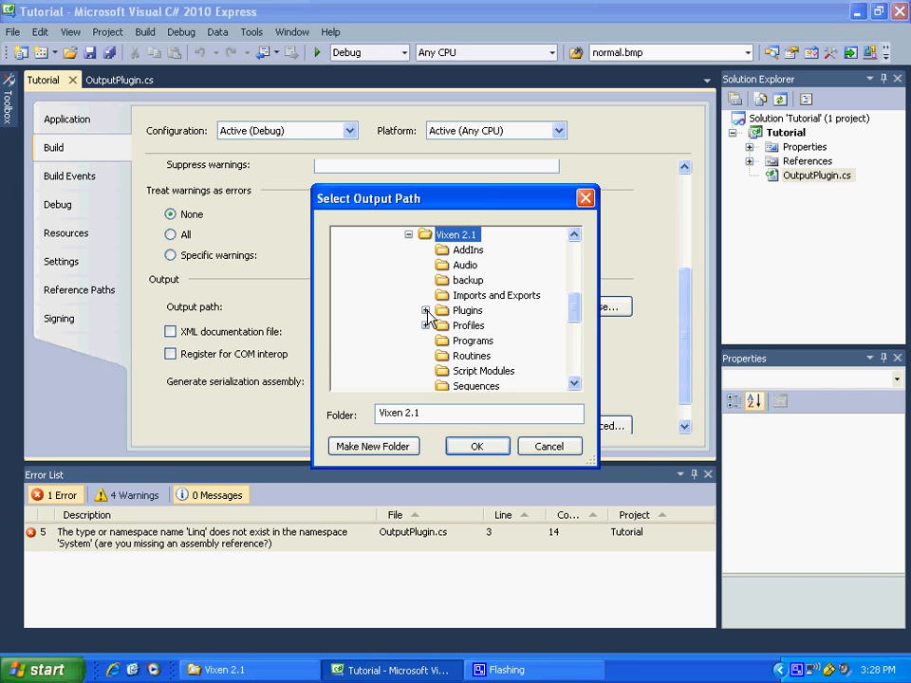
pyautogui.click(426, 310)
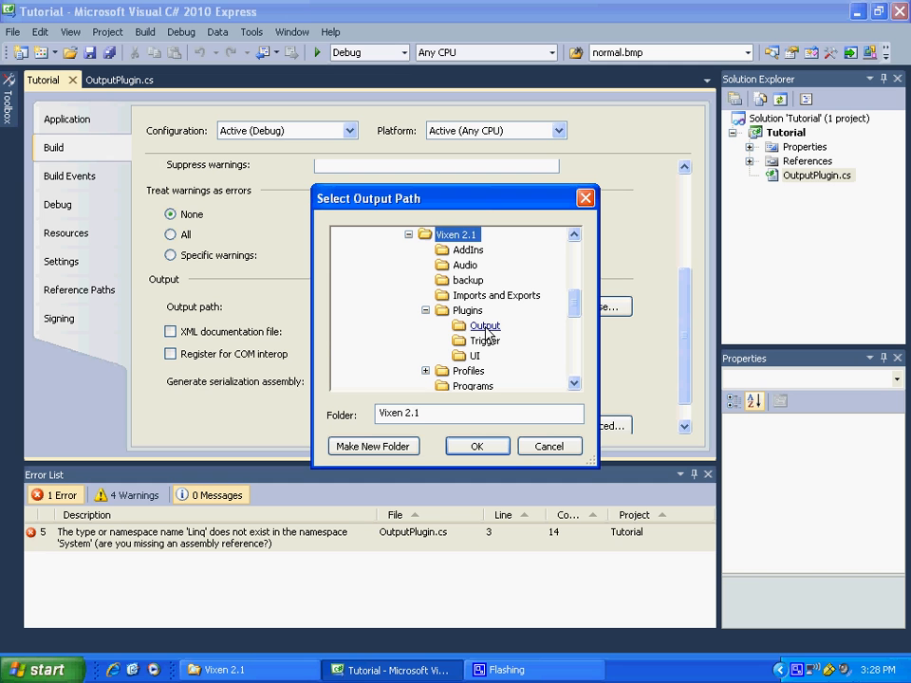
pyautogui.click(485, 326)
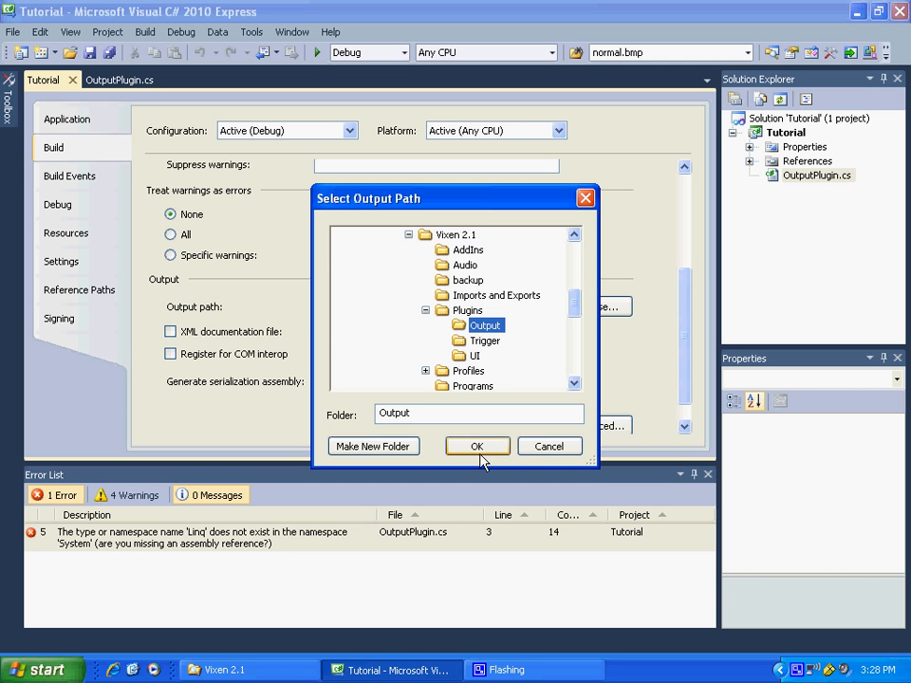
pyautogui.click(477, 446)
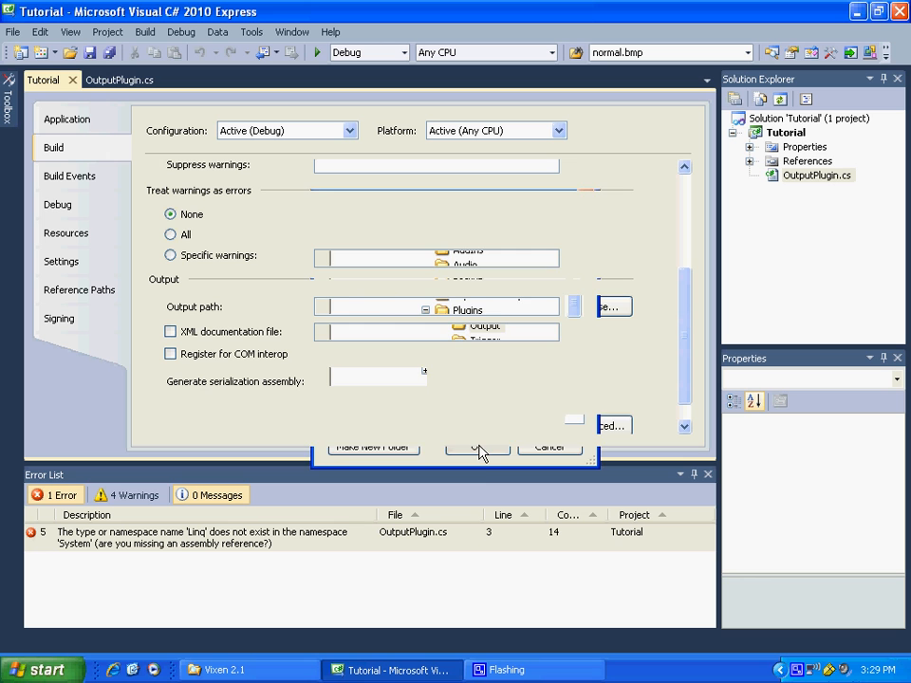
pyautogui.click(477, 446)
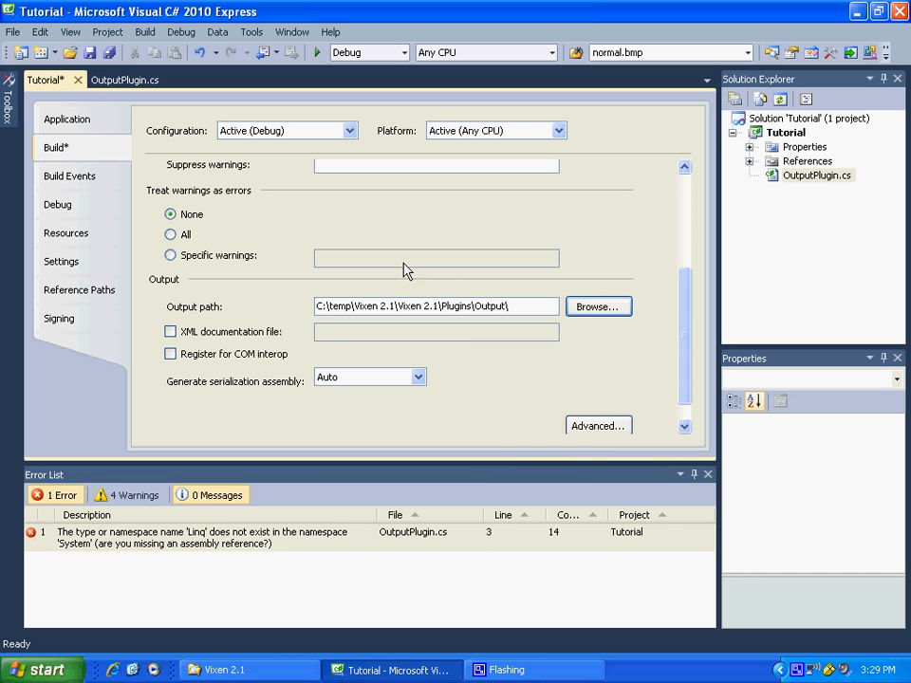
pyautogui.moveTo(255, 214)
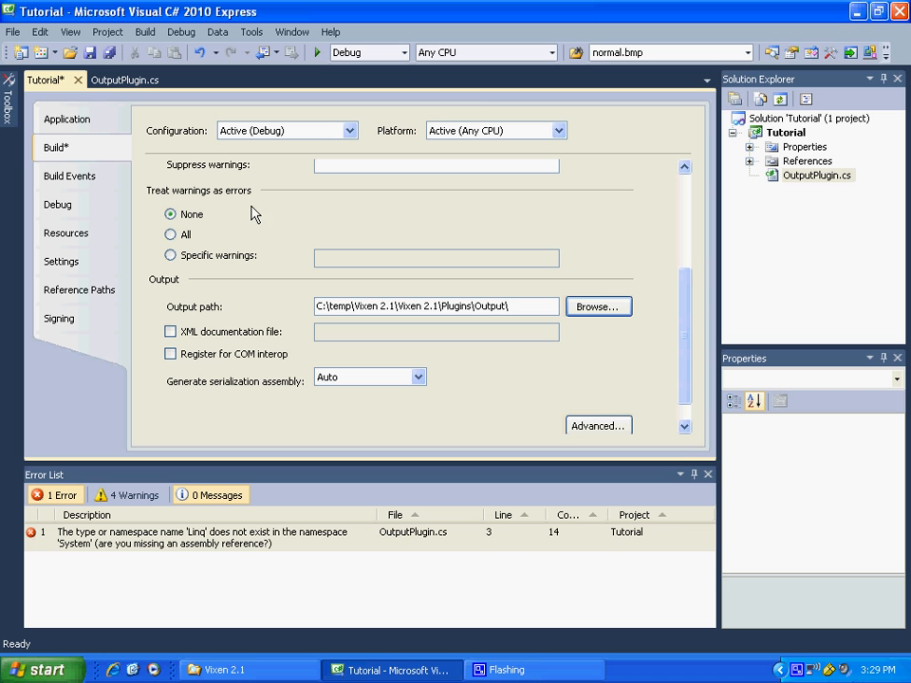
pyautogui.moveTo(759, 182)
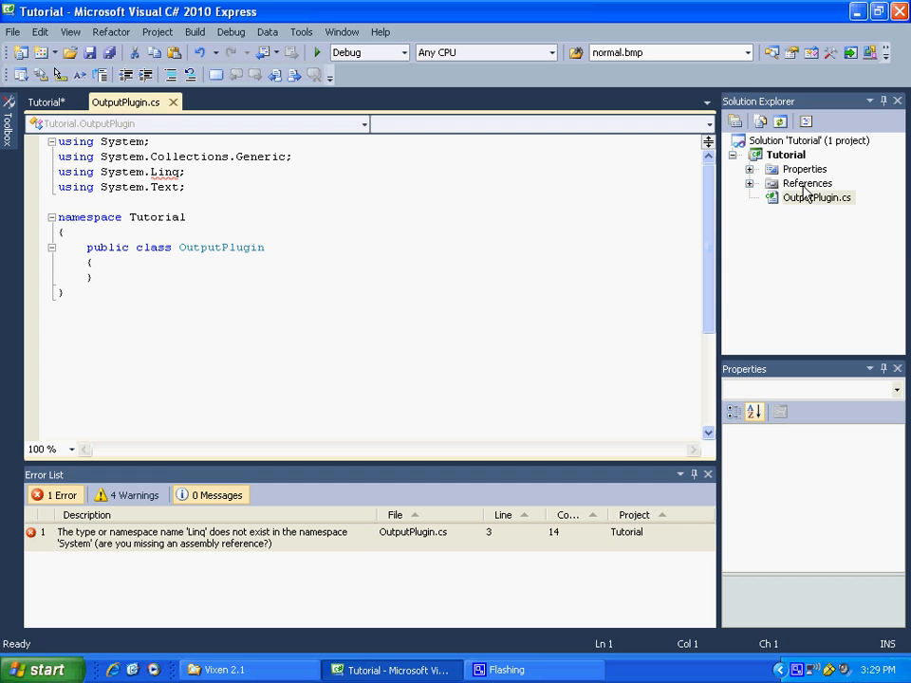
# - Remove the Microsoft.CSharp, System.Core, DataSetExtensions and System.Xml.Linq references, then select the using System.Linq line
pyautogui.click(749, 183)
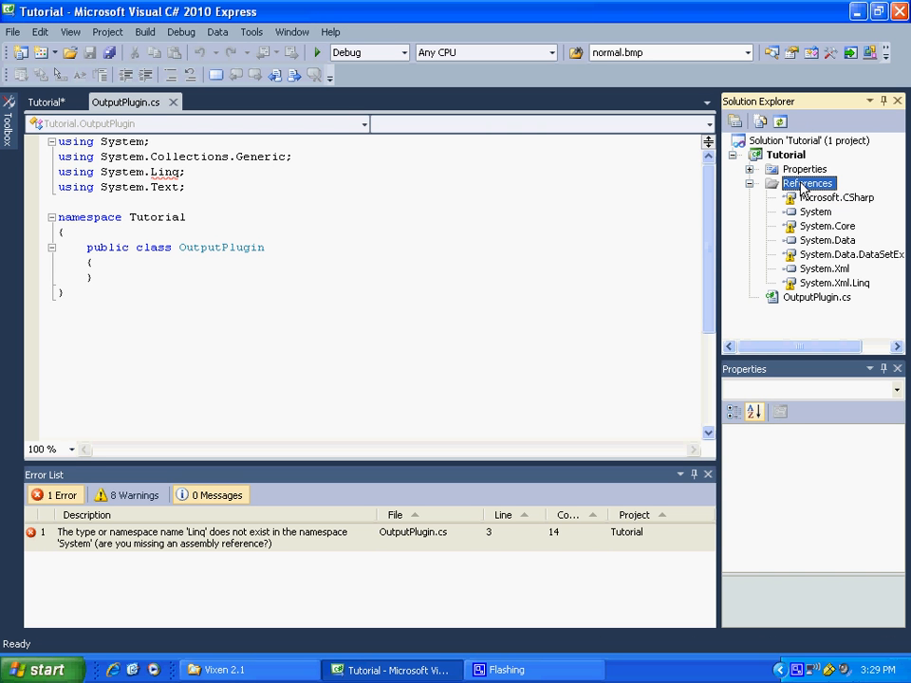
pyautogui.moveTo(834, 212)
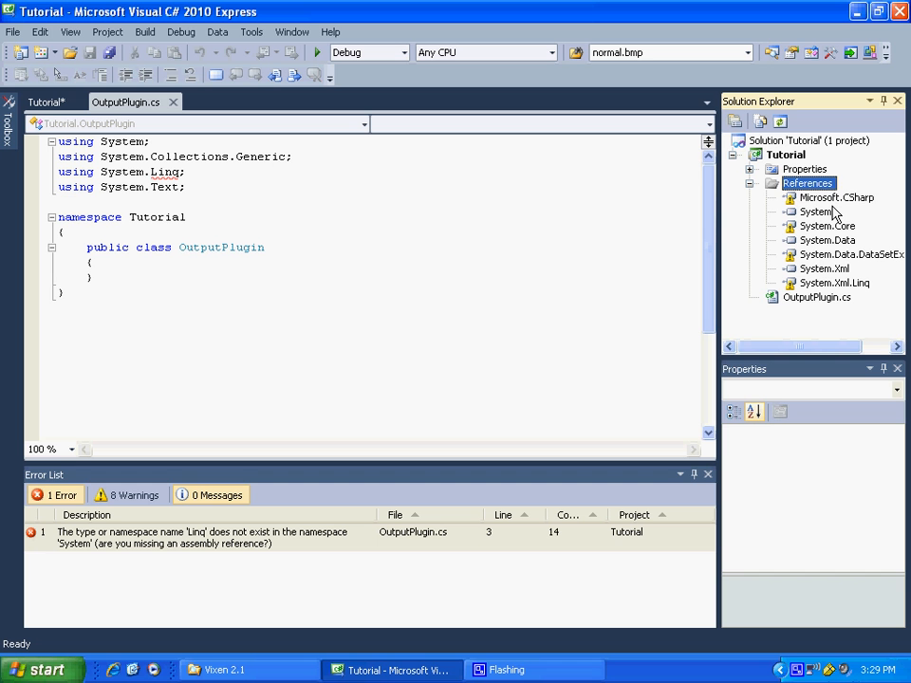
pyautogui.click(837, 198)
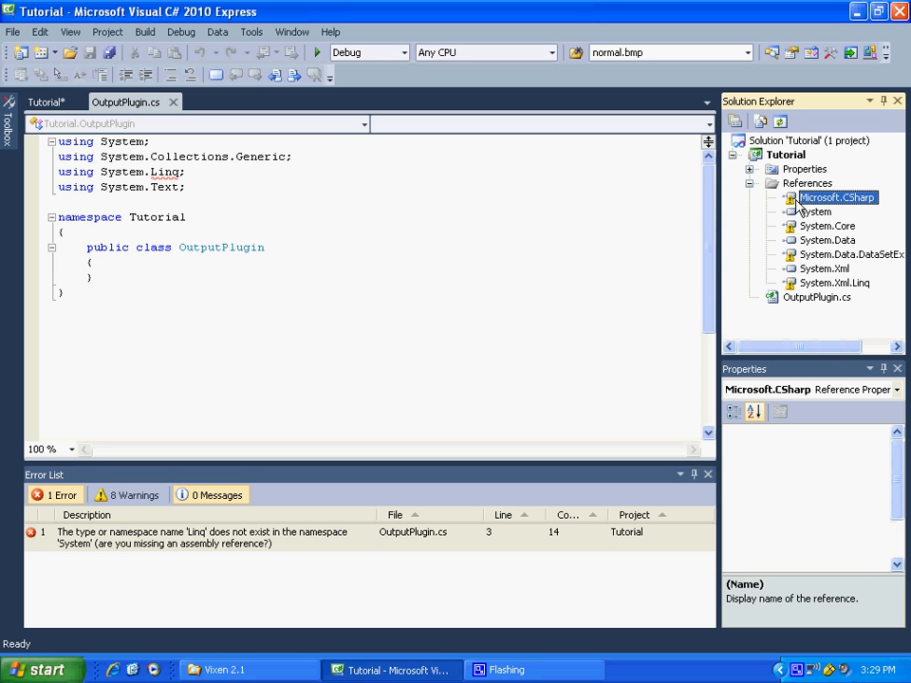
pyautogui.click(836, 197)
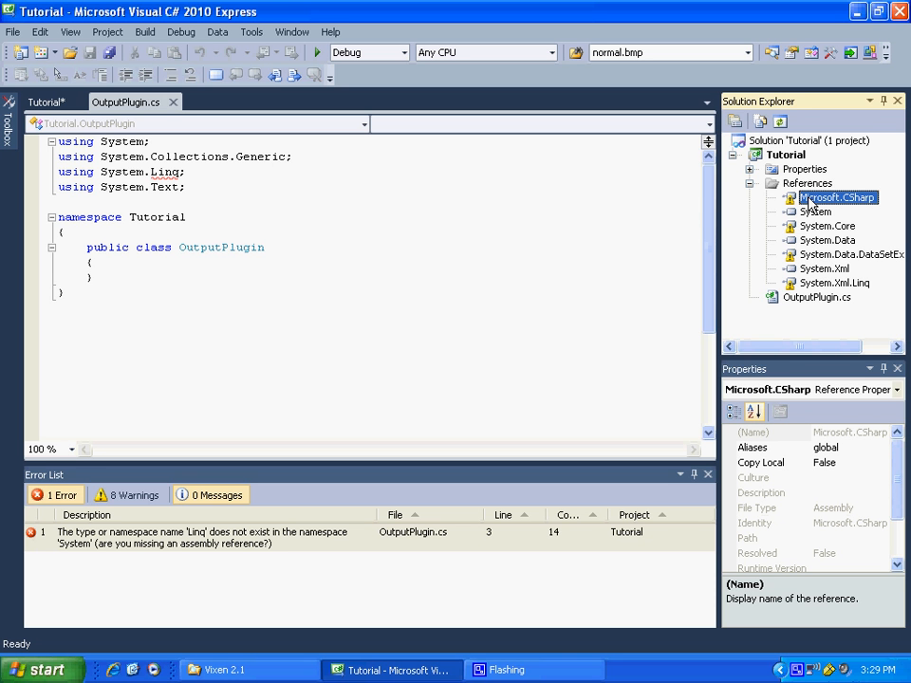
pyautogui.rightClick(838, 198)
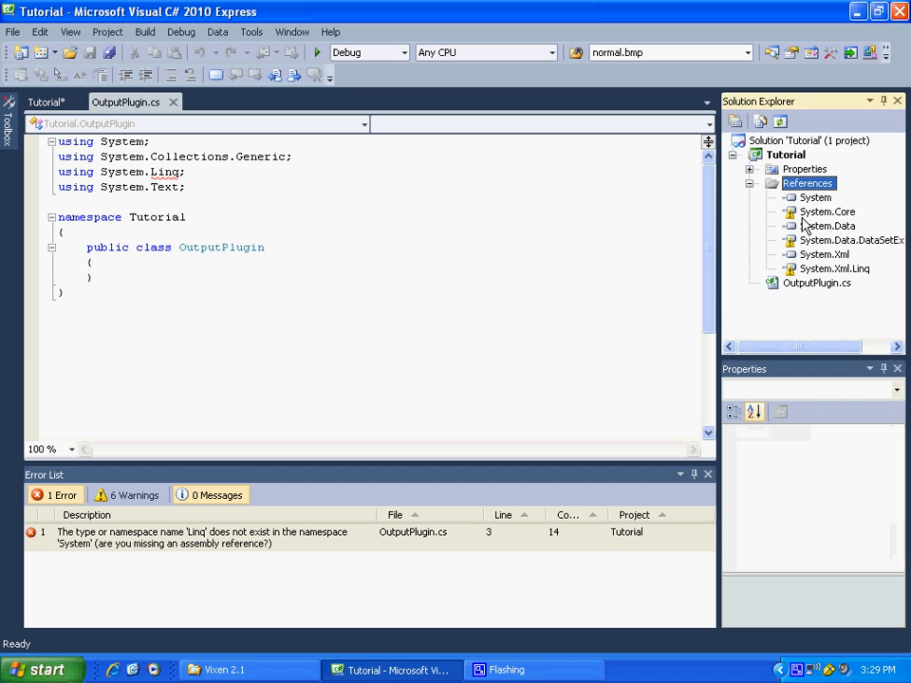
pyautogui.rightClick(827, 212)
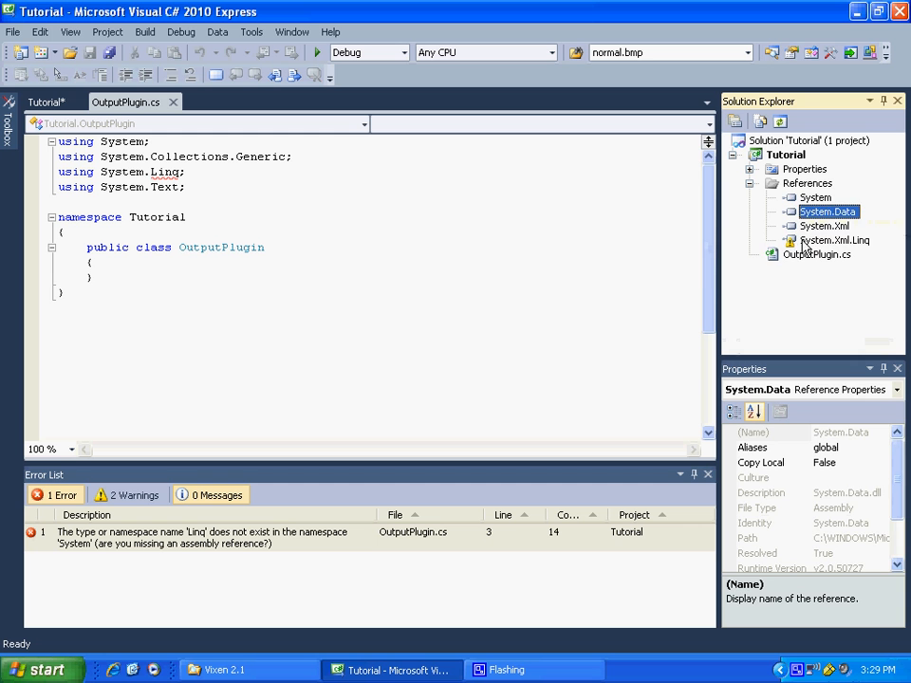
pyautogui.click(824, 226)
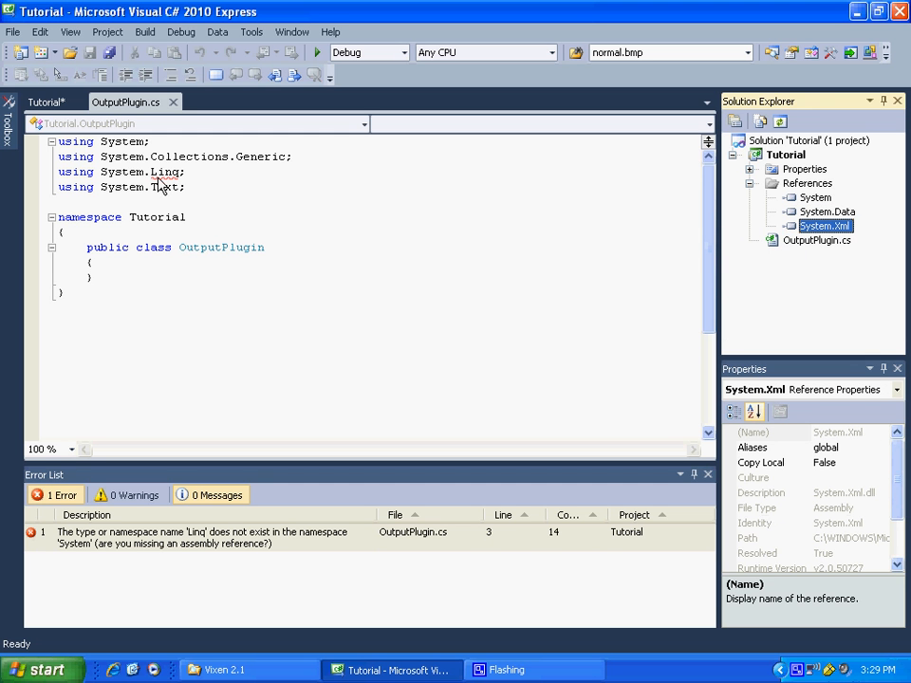
pyautogui.click(186, 171)
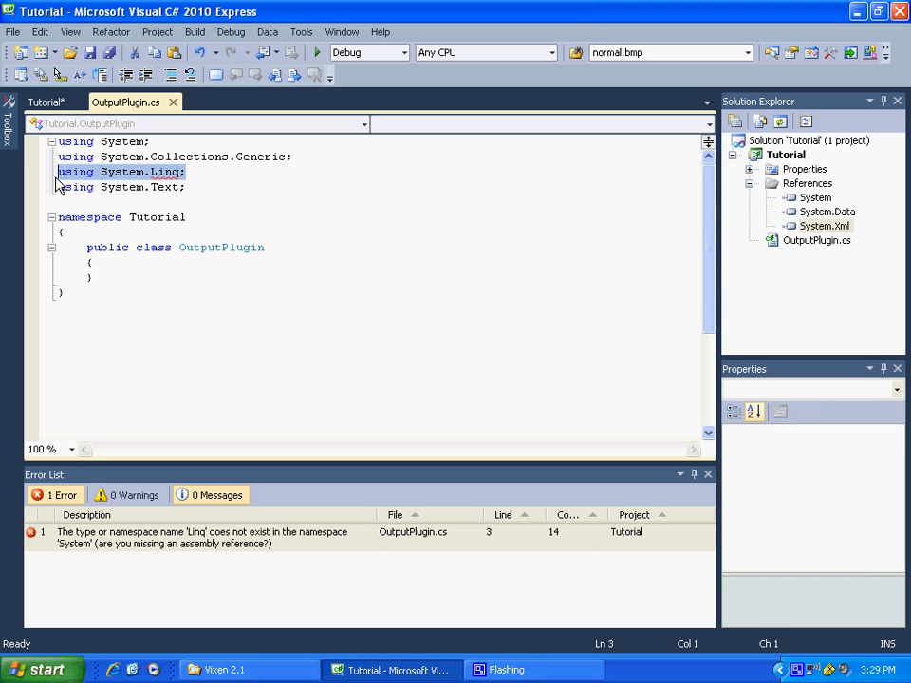
# - Delete the 'using System.Linq;' directive from OutputPlugin.cs
pyautogui.press('Delete')
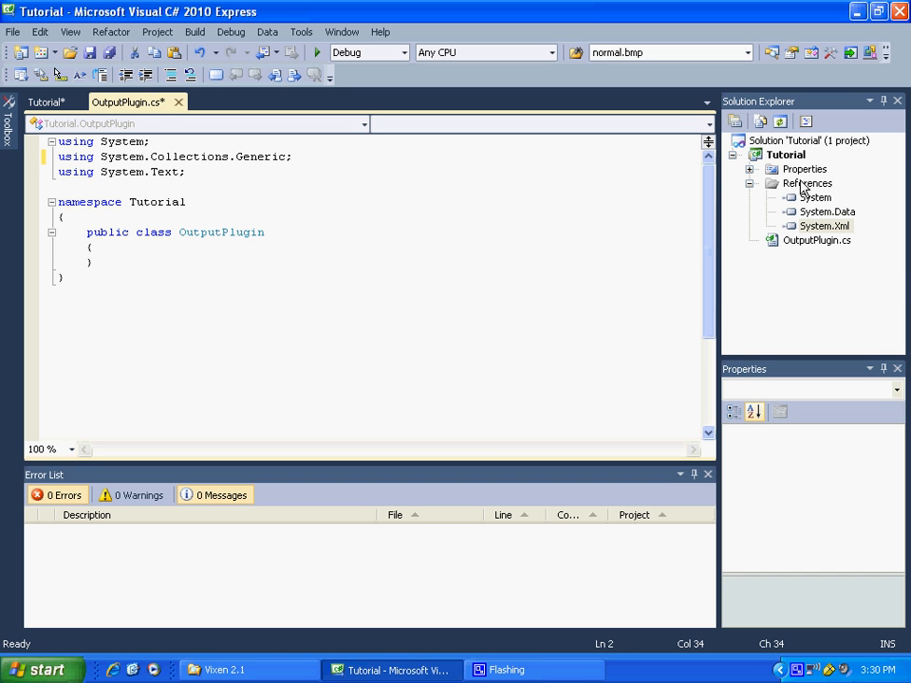
# - Add Vixen.exe from C:\temp\Vixen 2.1\Vixen 2.1 as a Tutorial project reference
pyautogui.rightClick(807, 183)
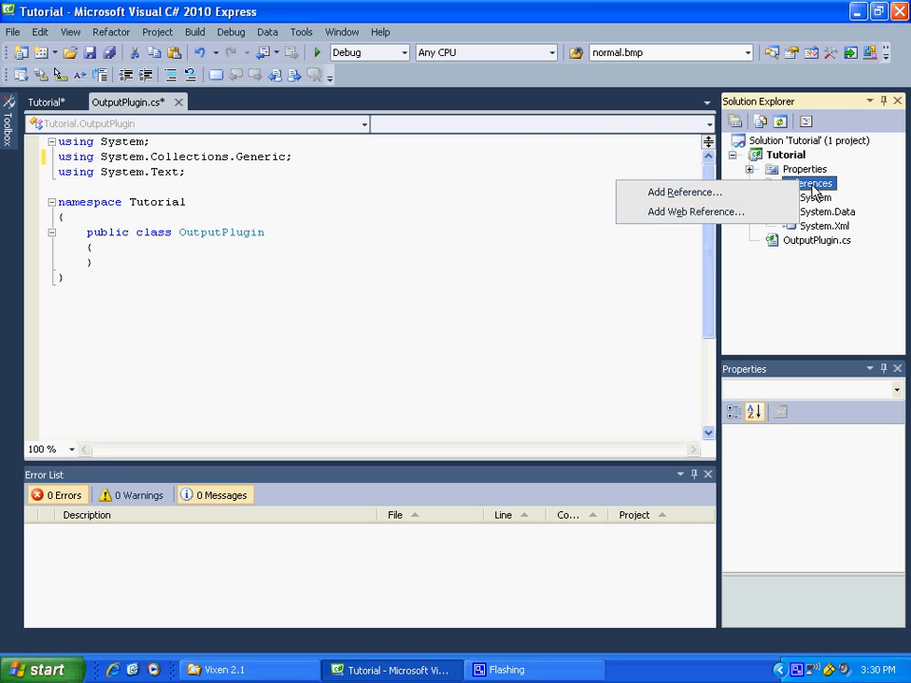
pyautogui.moveTo(696, 196)
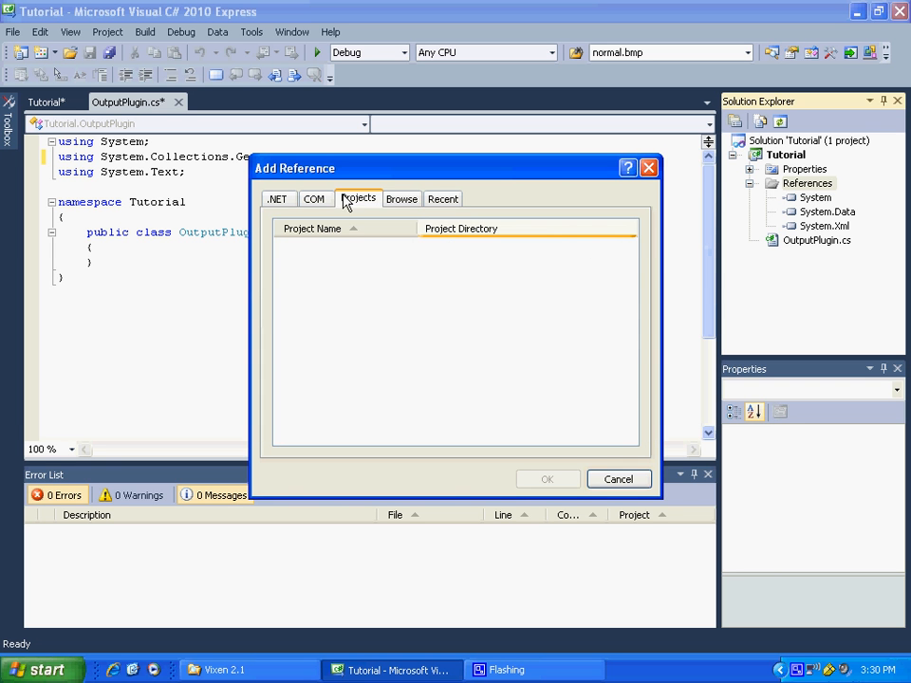
pyautogui.moveTo(399, 202)
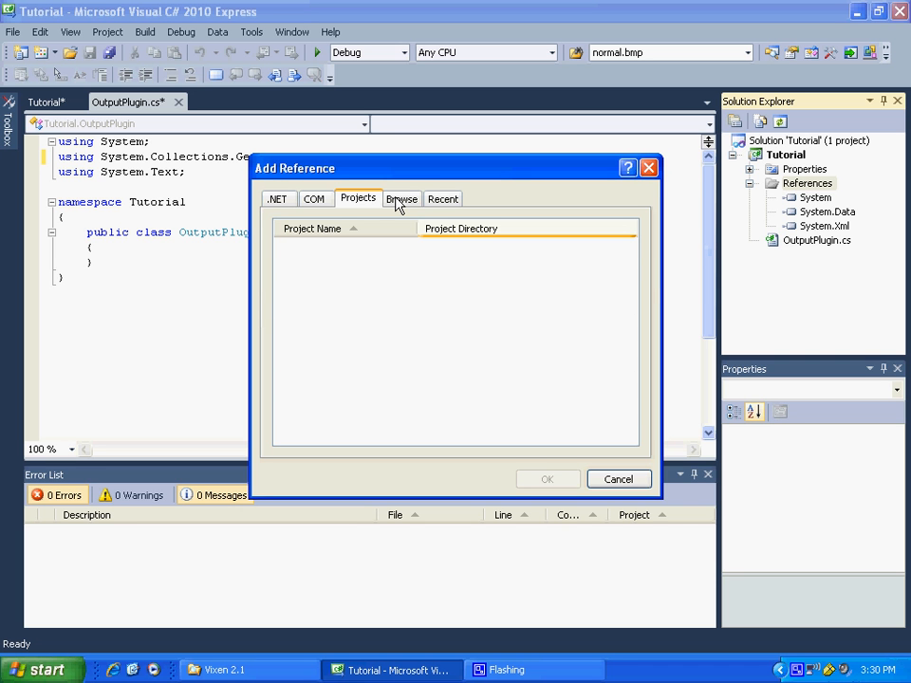
pyautogui.moveTo(398, 206)
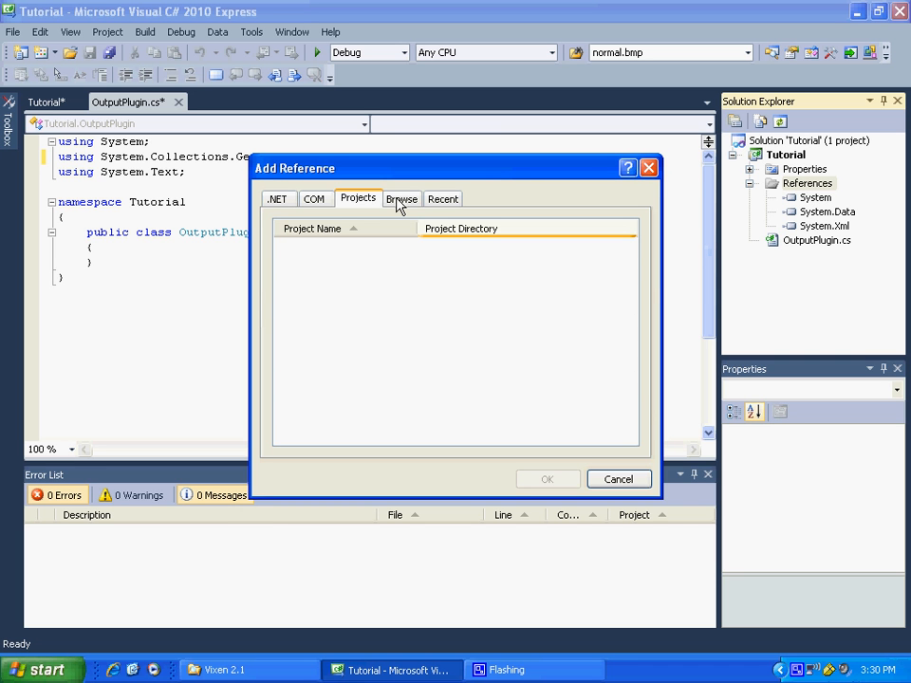
pyautogui.click(402, 197)
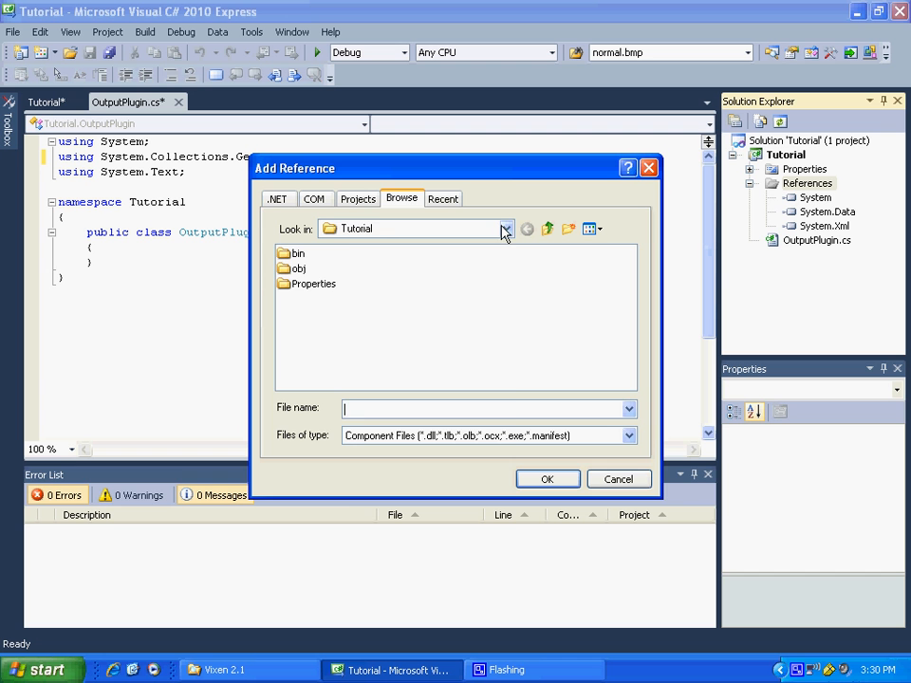
pyautogui.click(505, 229)
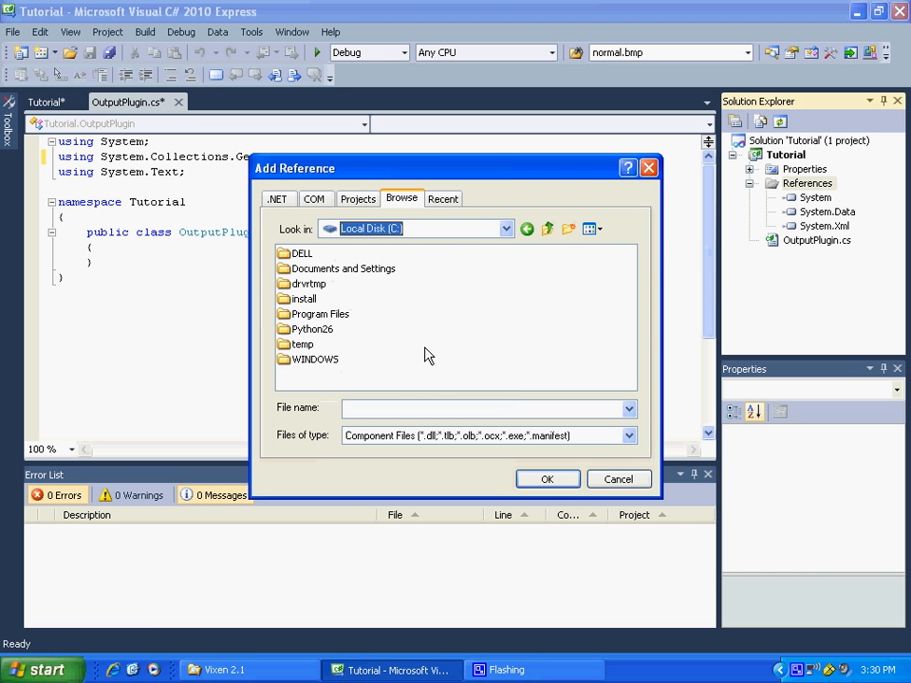
pyautogui.moveTo(318, 344)
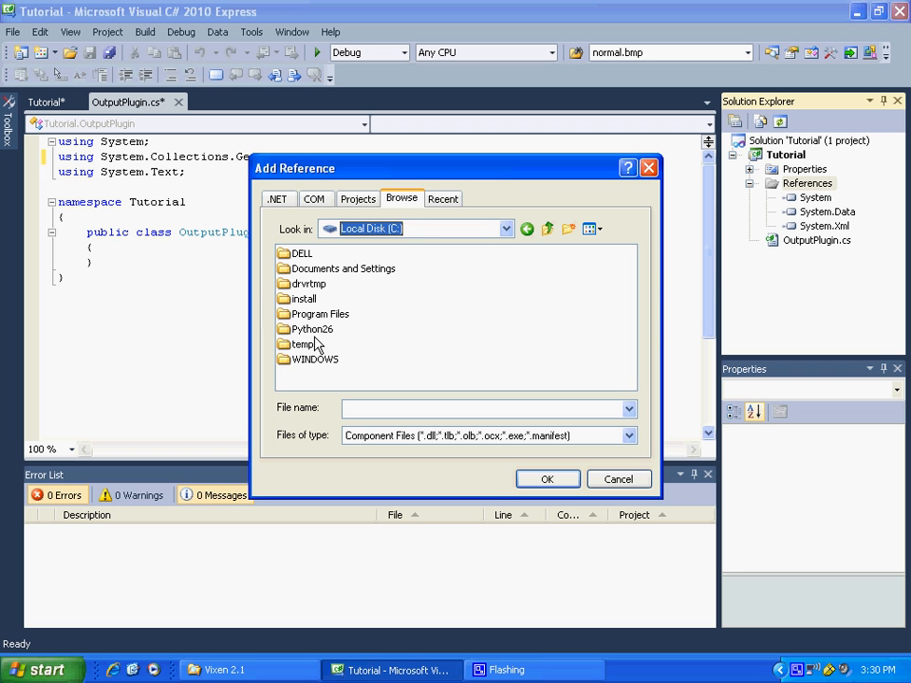
pyautogui.doubleClick(303, 343)
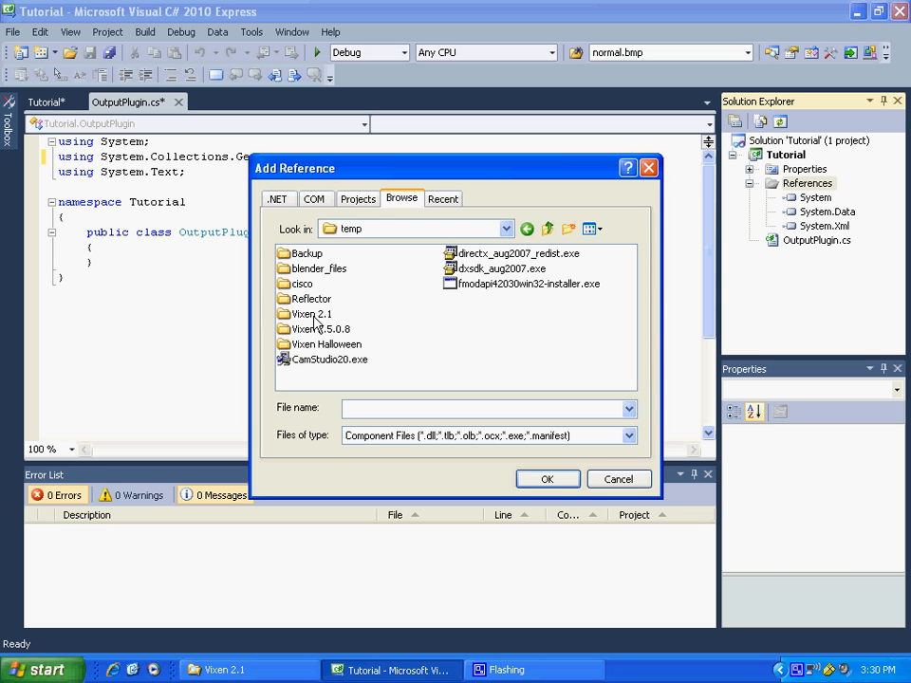
pyautogui.doubleClick(313, 313)
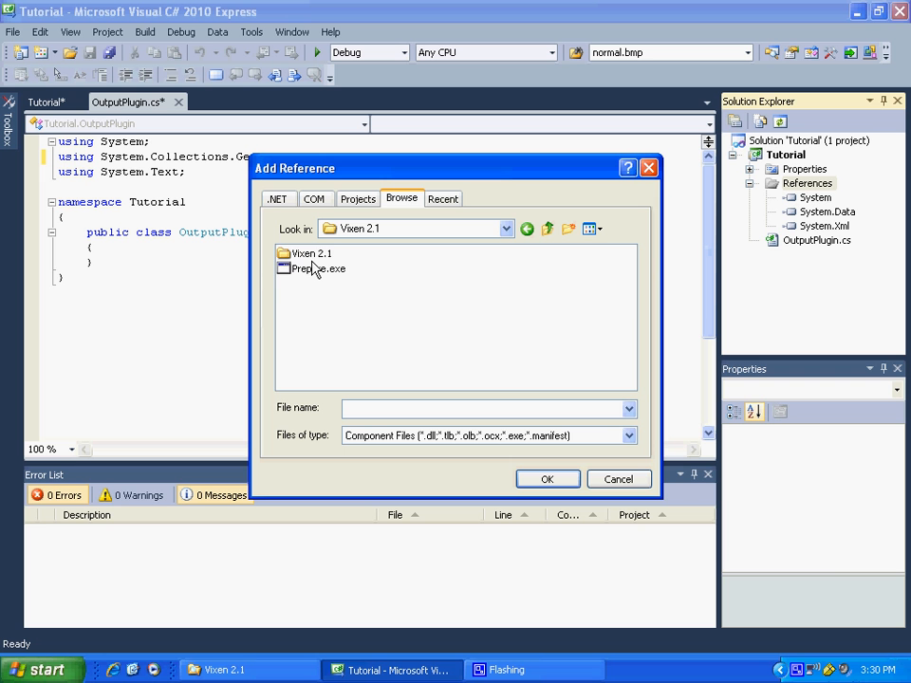
pyautogui.click(313, 254)
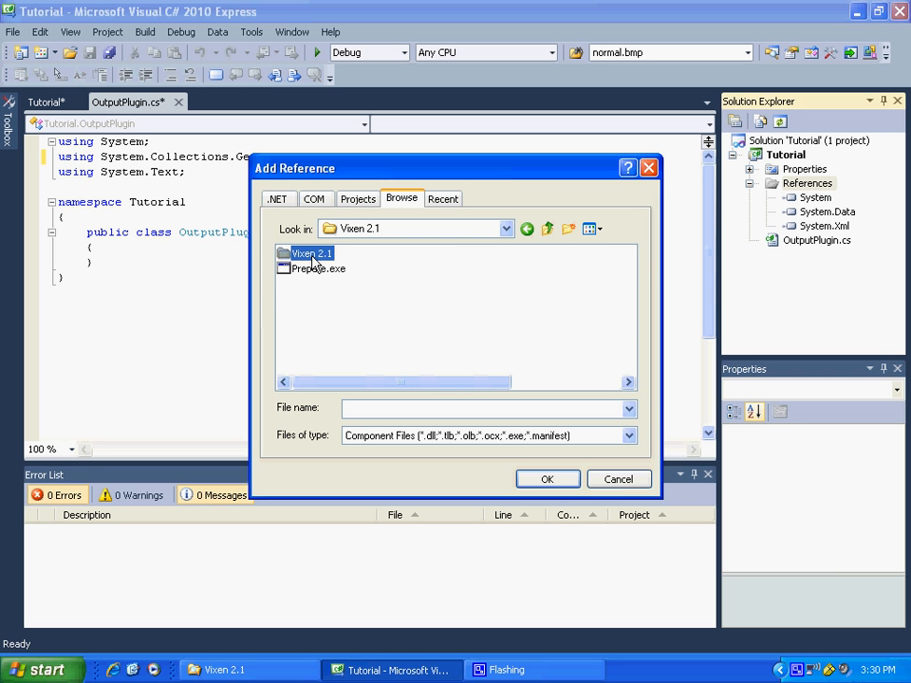
pyautogui.doubleClick(308, 254)
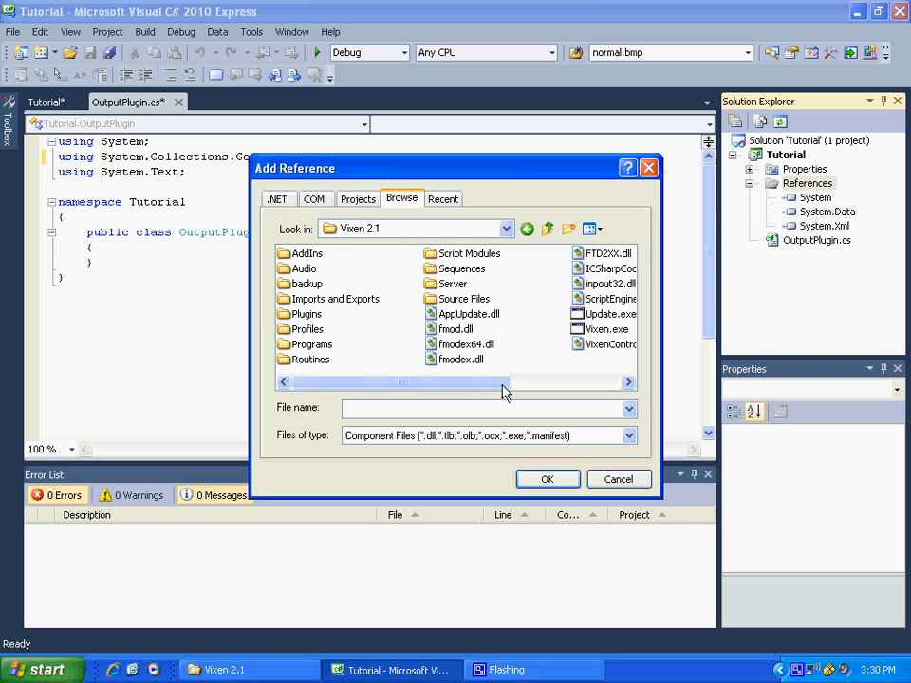
pyautogui.click(605, 329)
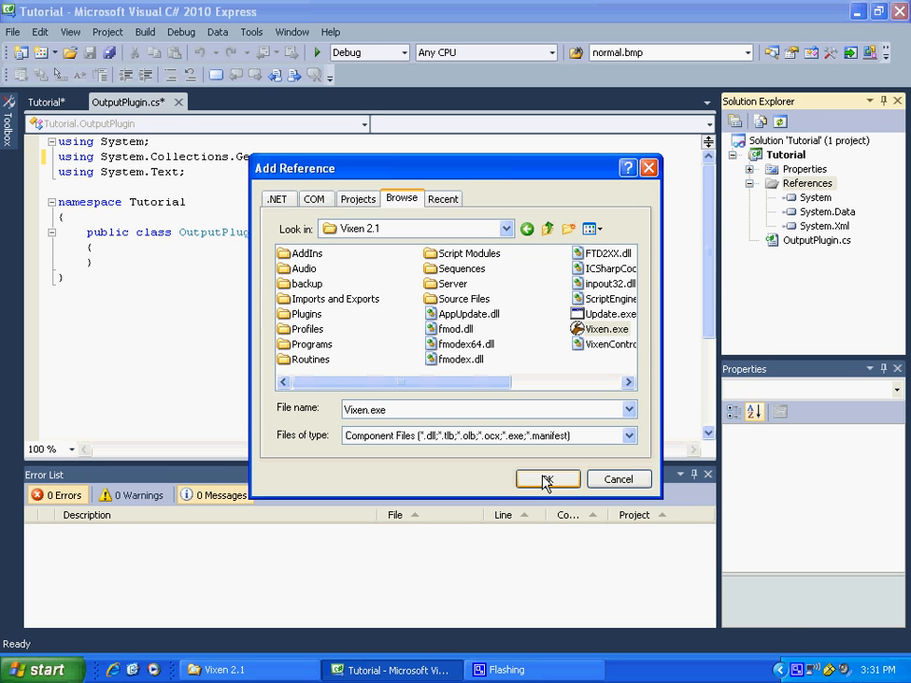
pyautogui.click(548, 479)
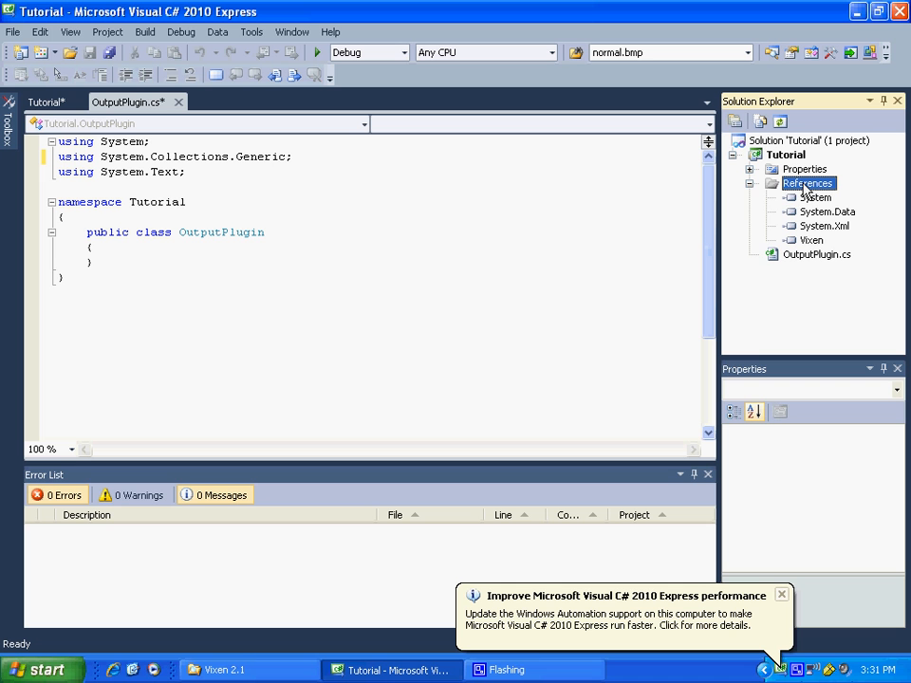
# - Add the System.Windows.Forms .NET component as a project reference
pyautogui.rightClick(808, 183)
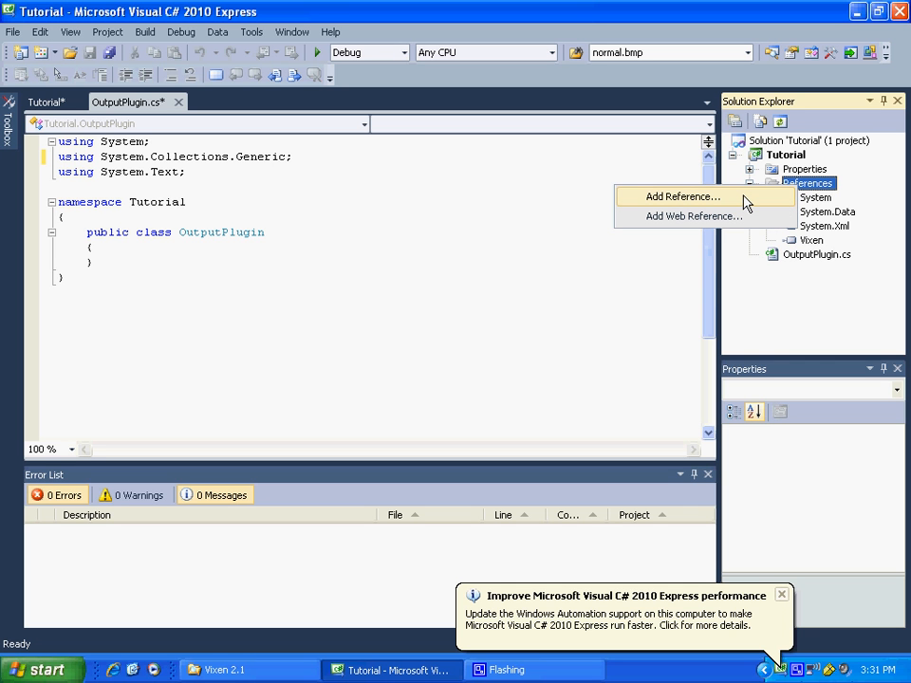
pyautogui.click(682, 196)
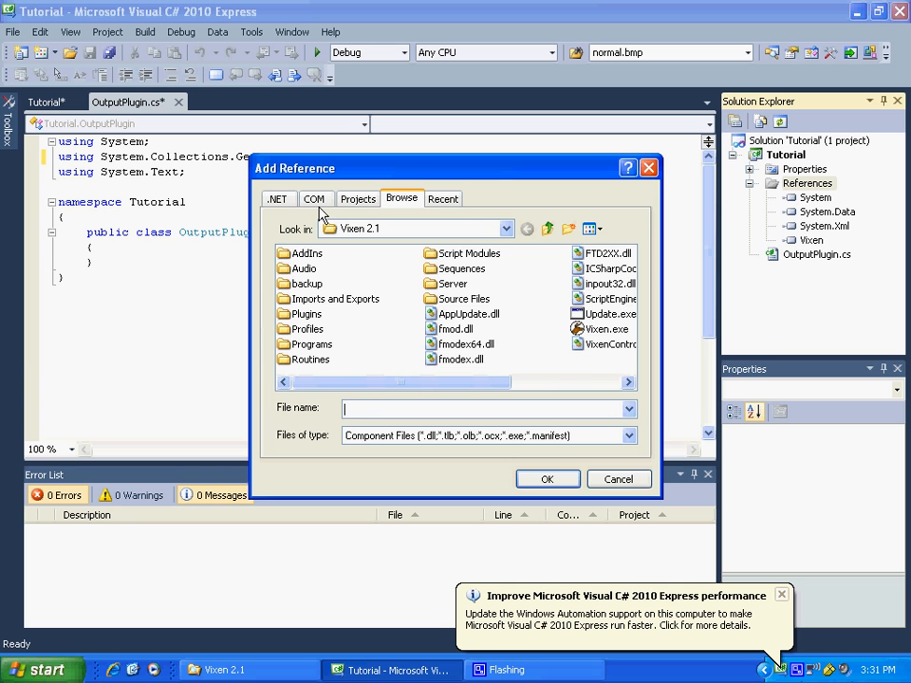
pyautogui.click(278, 199)
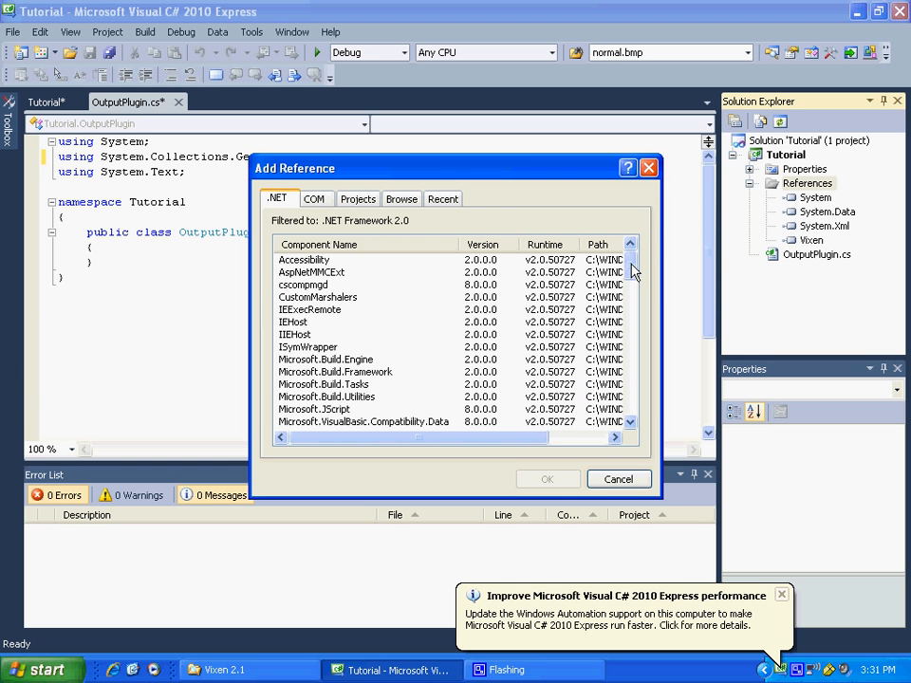
pyautogui.scroll(-3)
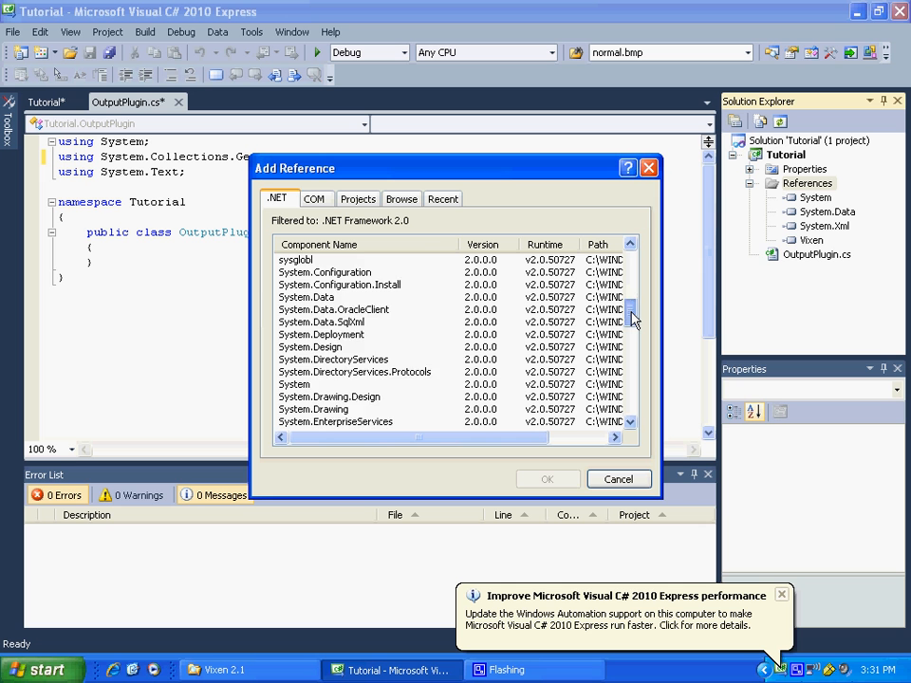
pyautogui.scroll(-3)
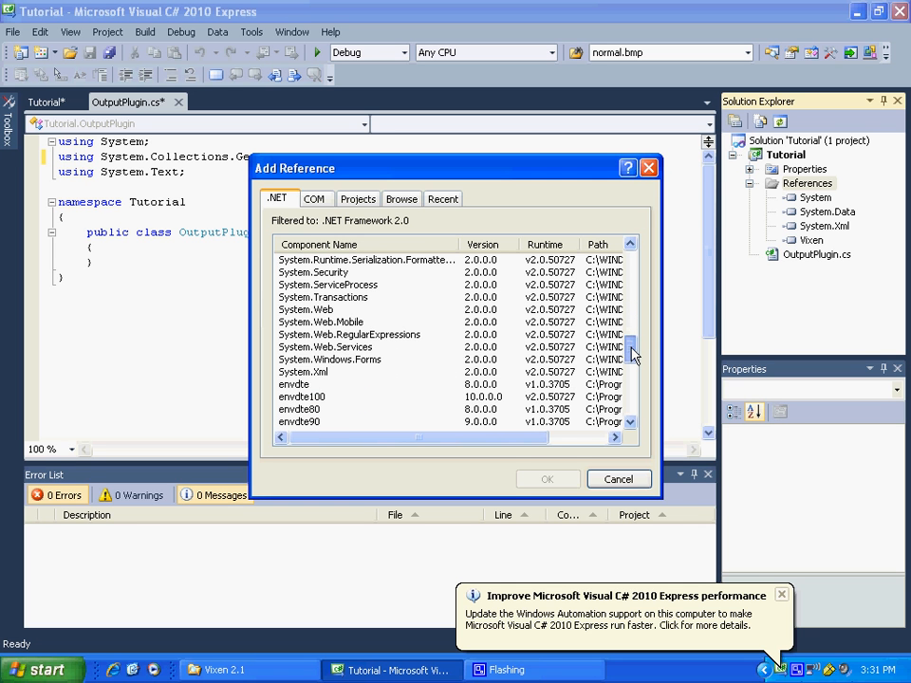
pyautogui.click(330, 359)
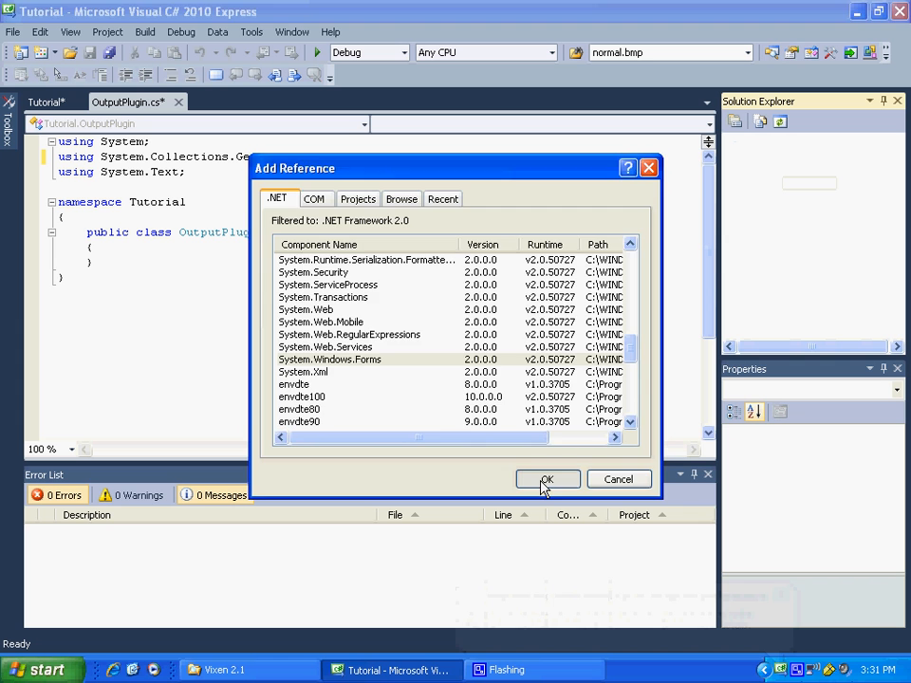
pyautogui.click(548, 479)
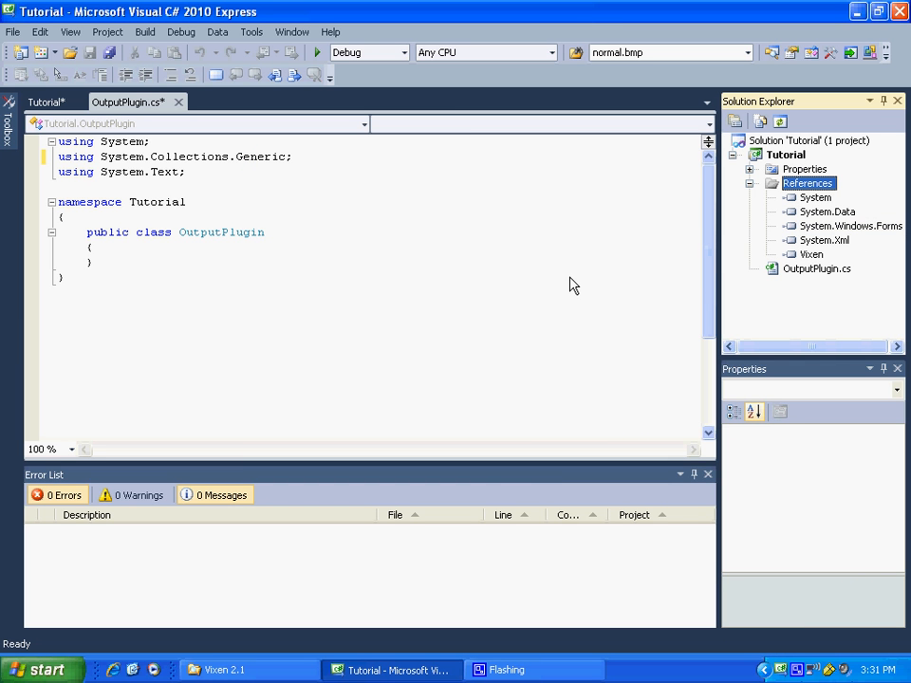
pyautogui.moveTo(209, 185)
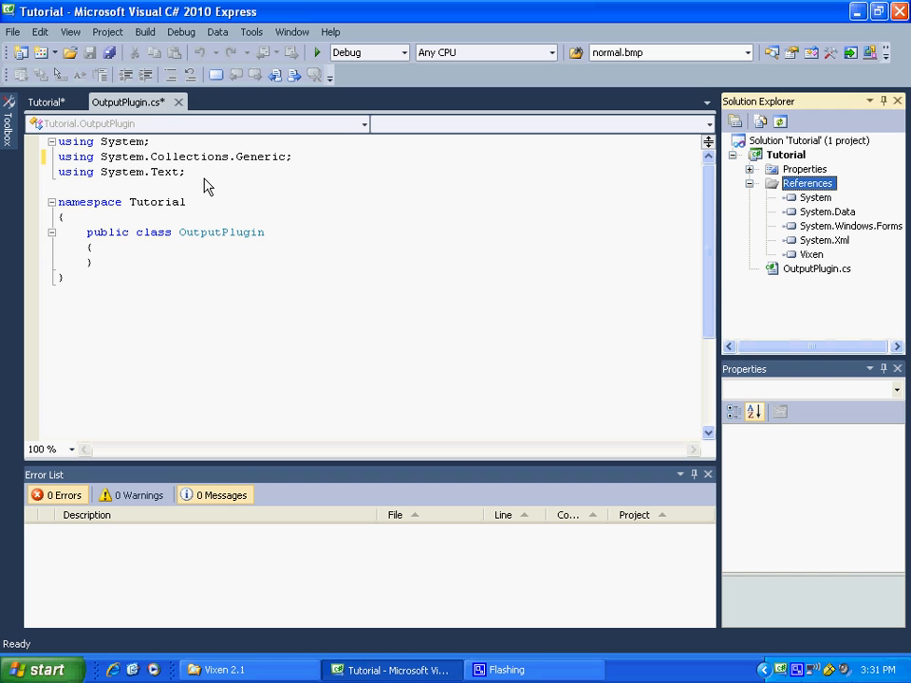
# - Add using directives for Vixen, System.Windows.Forms and System.Xml after 'using System.Text;'
pyautogui.click(187, 172)
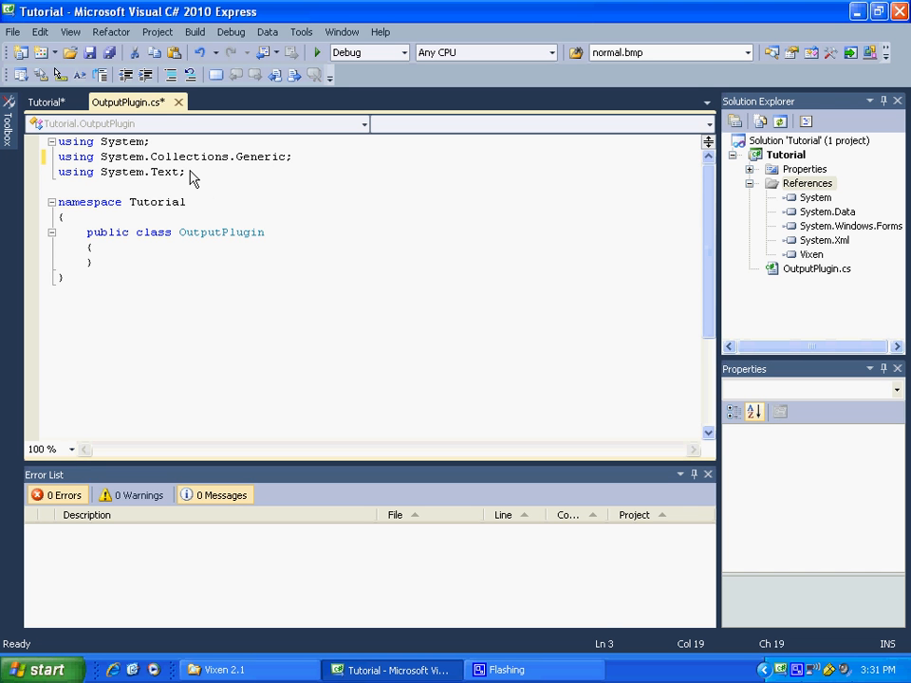
pyautogui.press('enter')
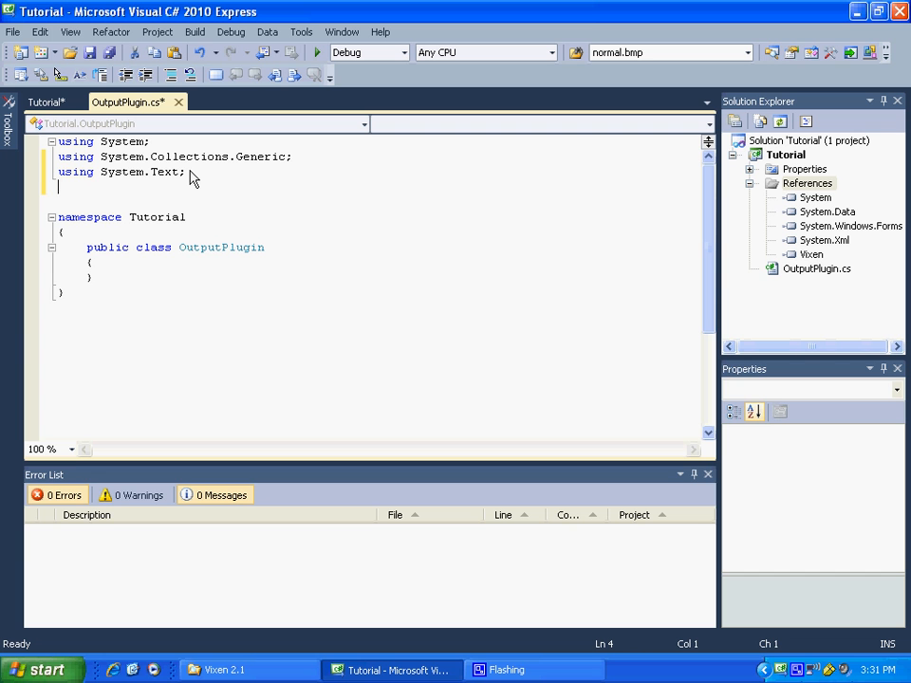
pyautogui.write('using')
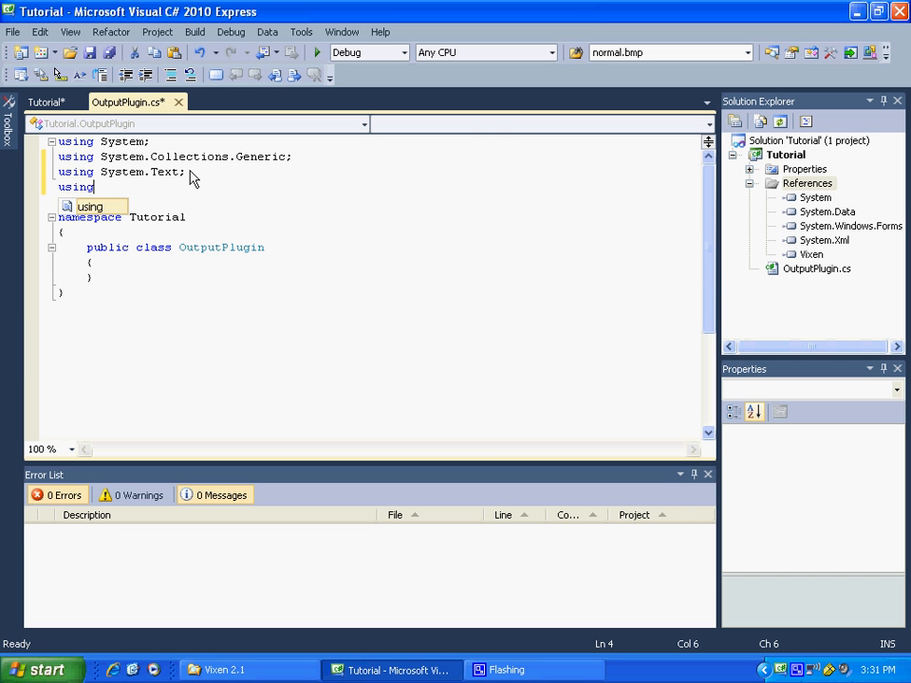
pyautogui.write('Vixen;')
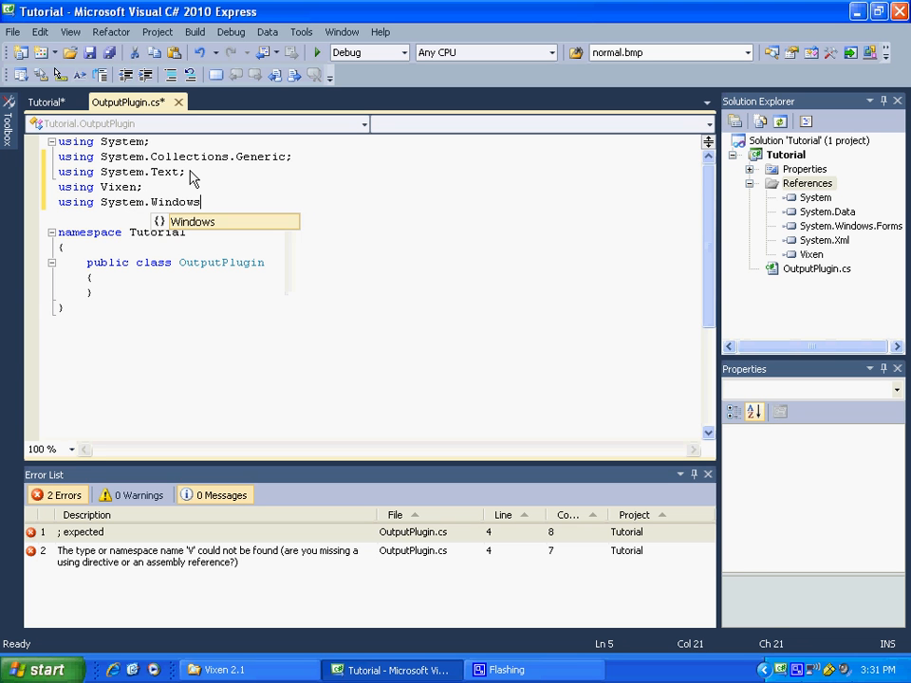
pyautogui.write('.Forms;')
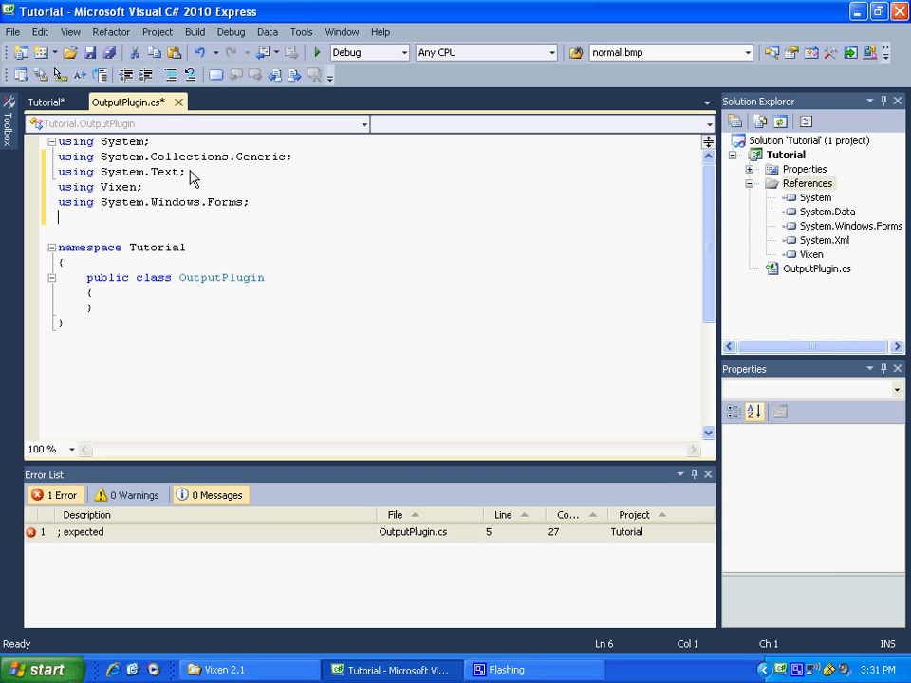
pyautogui.write('using')
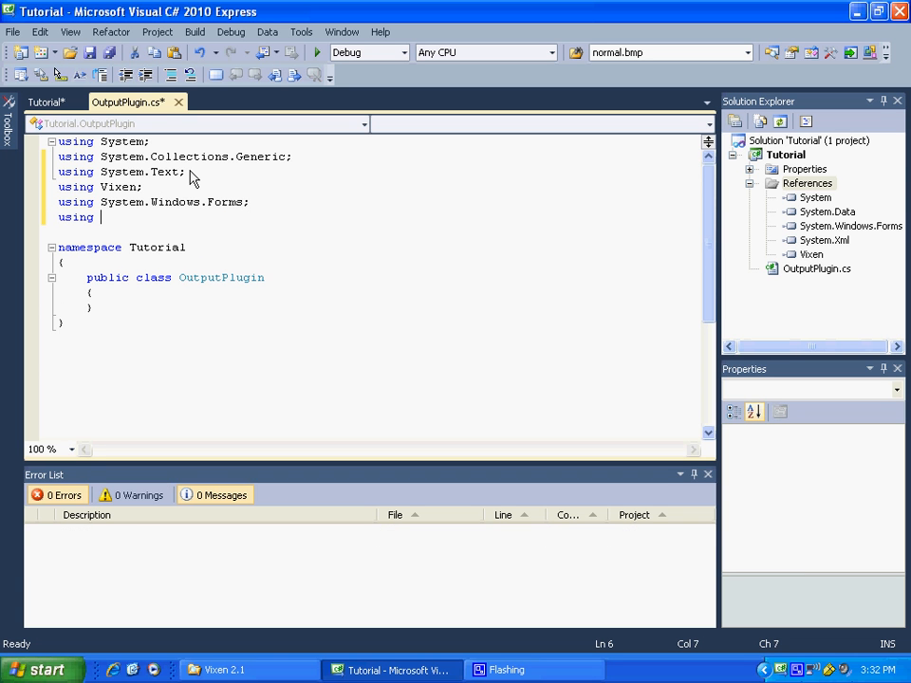
pyautogui.write('System.')
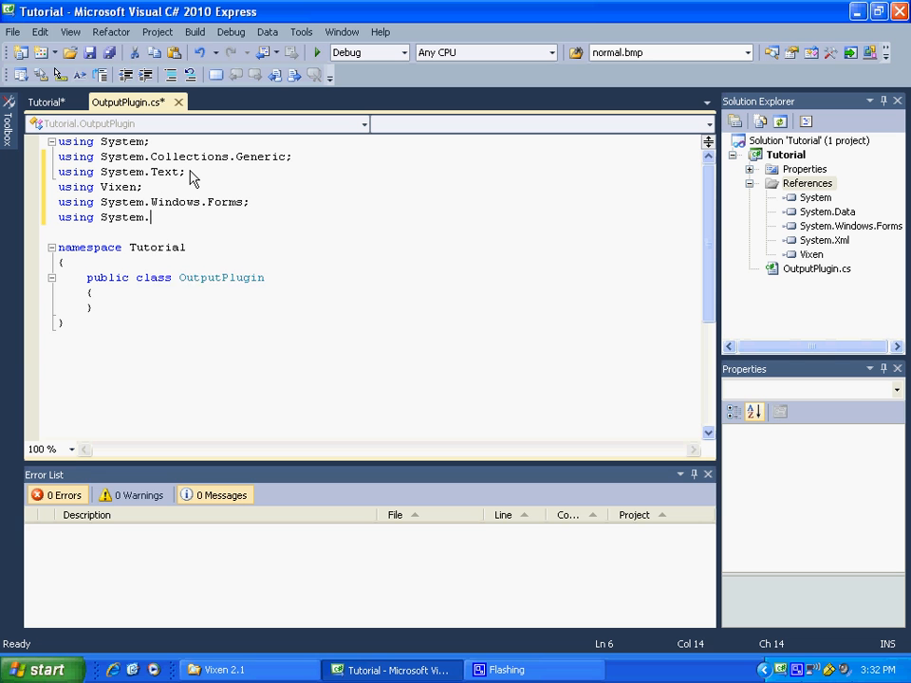
pyautogui.write('Xml')
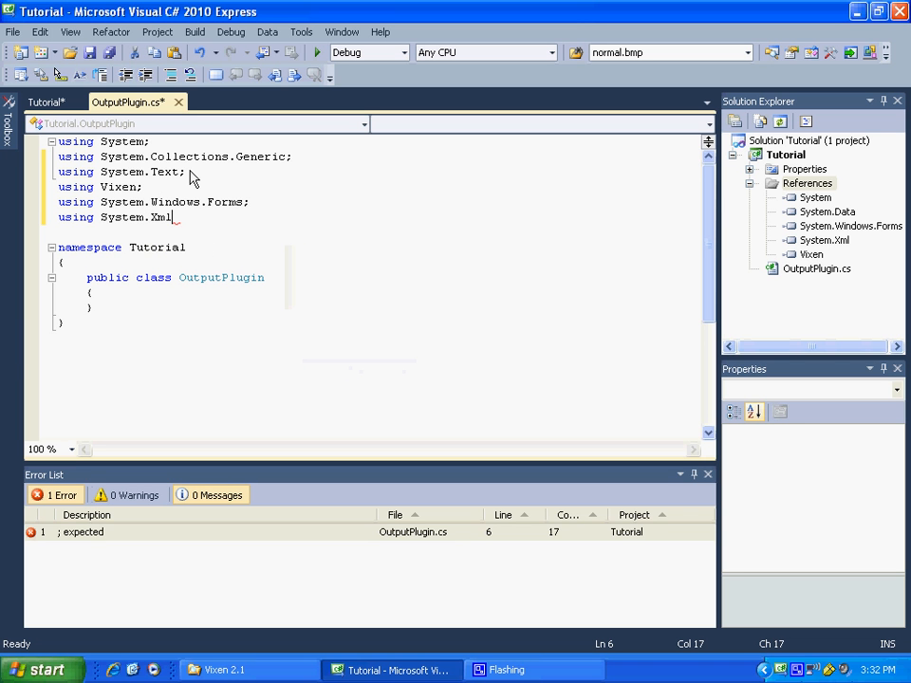
pyautogui.write(';')
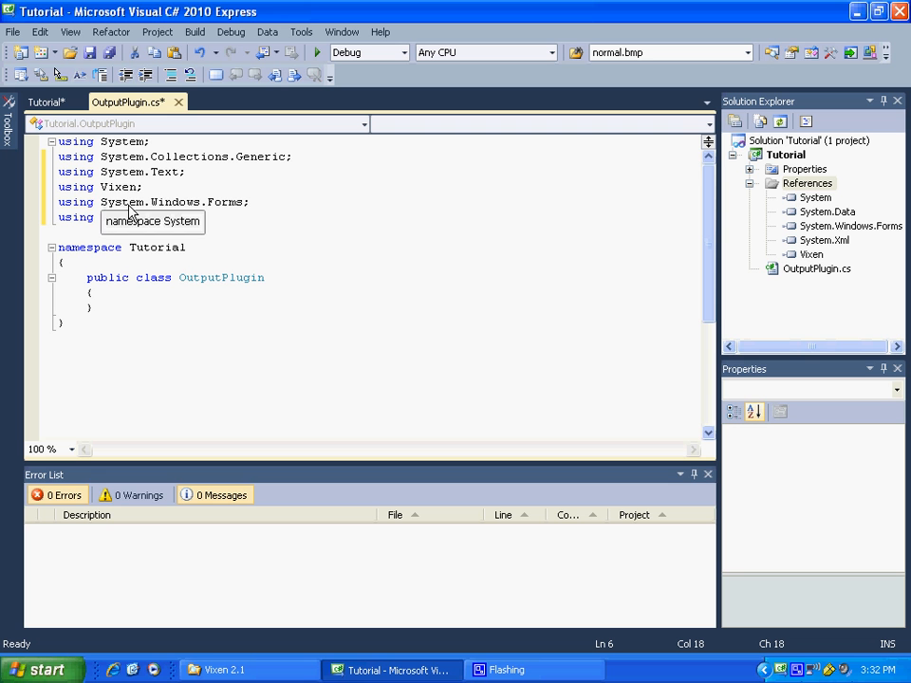
pyautogui.moveTo(120, 187)
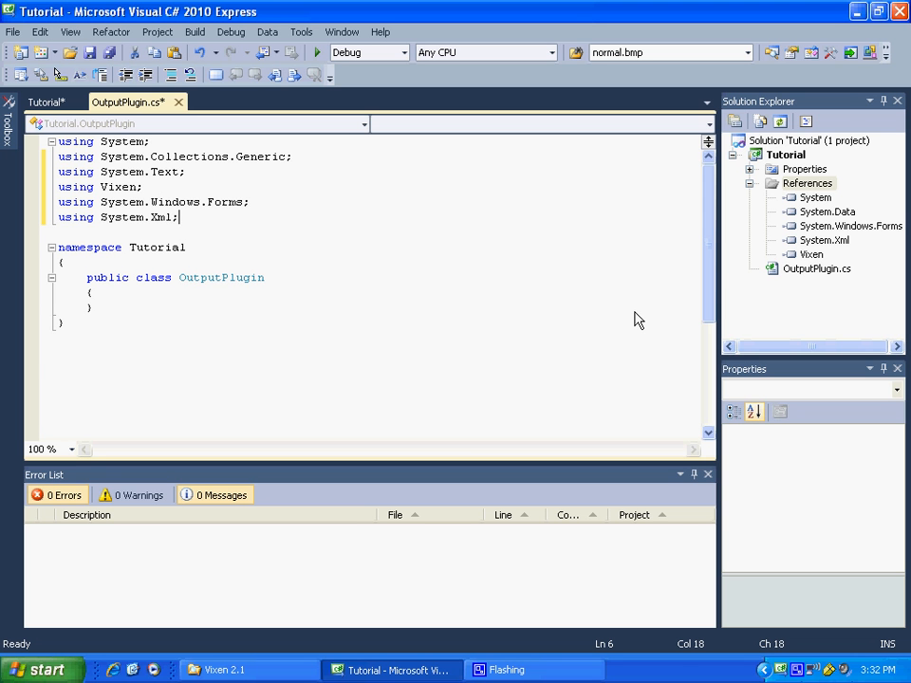
pyautogui.moveTo(289, 152)
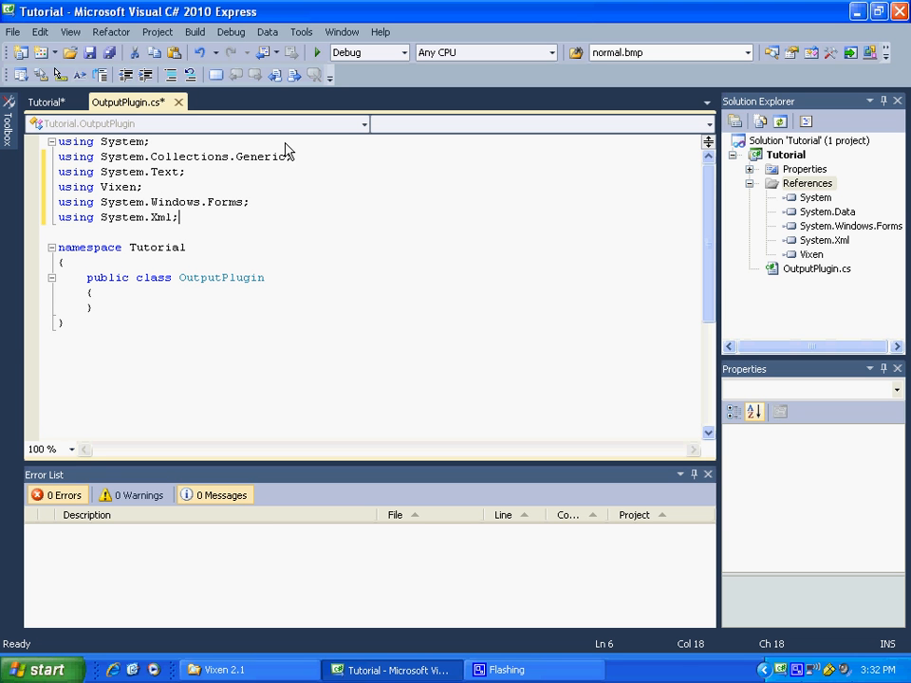